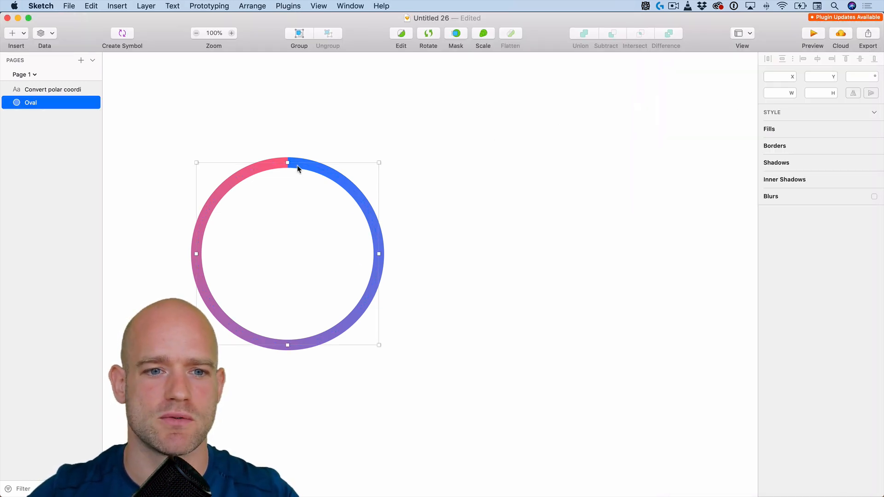
Select the gradient ring and inspect its border gradient settings.
{"action": "left_click", "coordinate": [287, 164]}
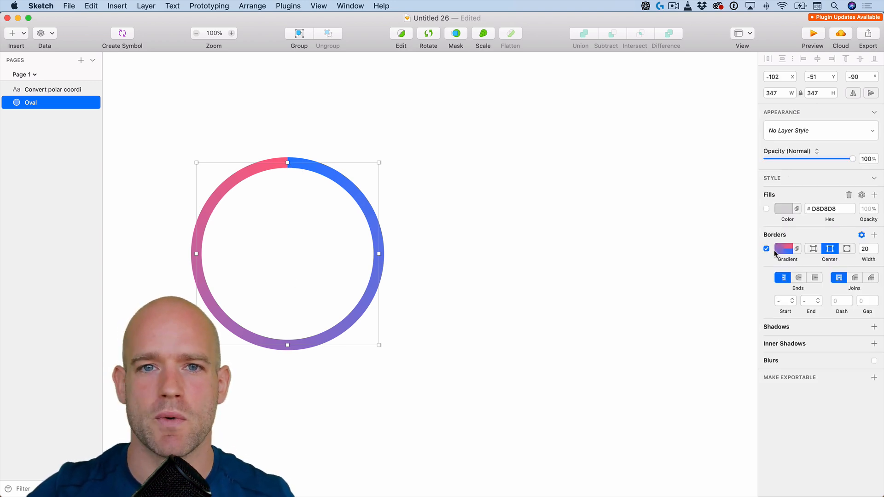
{"action": "left_click", "coordinate": [784, 248]}
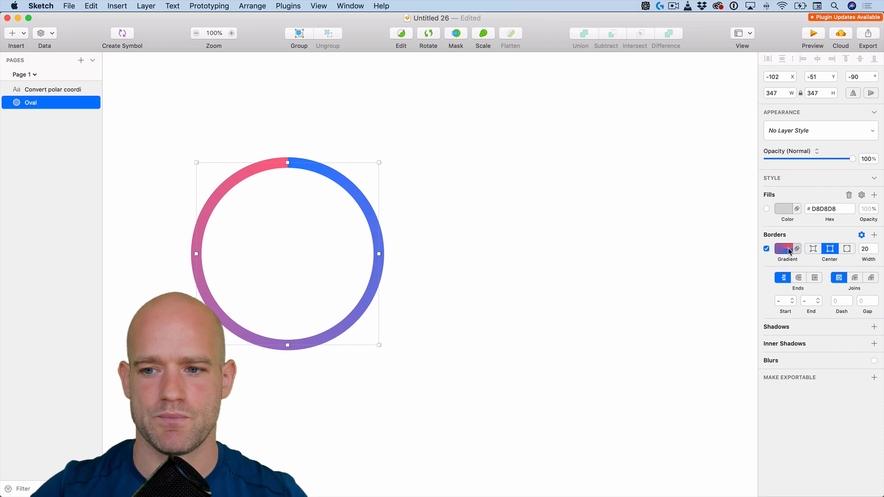
{"action": "left_click", "coordinate": [784, 249]}
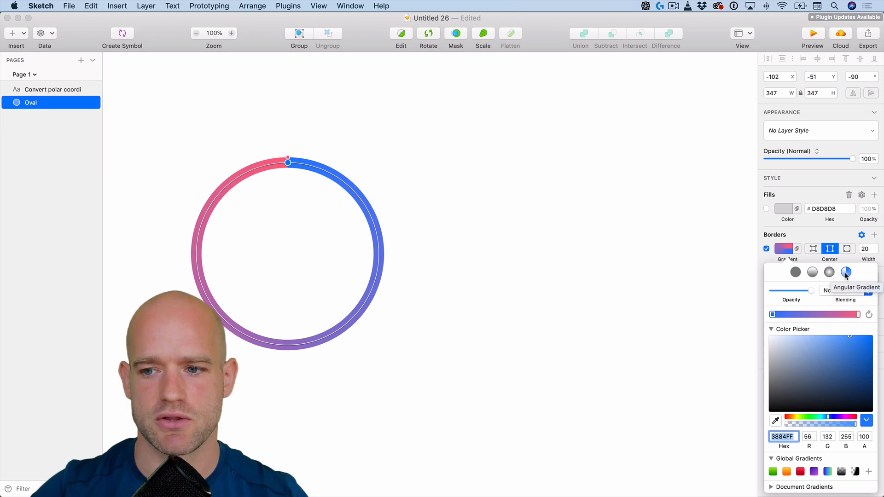
{"action": "mouse_move", "coordinate": [681, 262]}
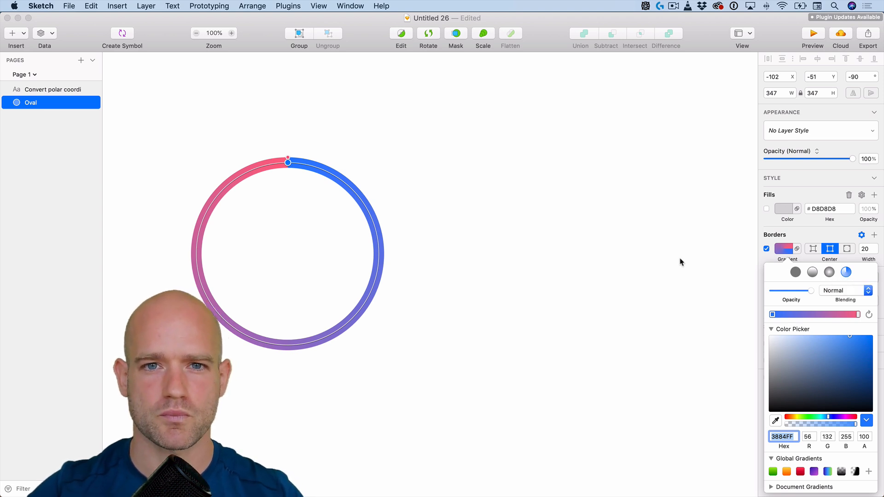
{"action": "mouse_move", "coordinate": [330, 190]}
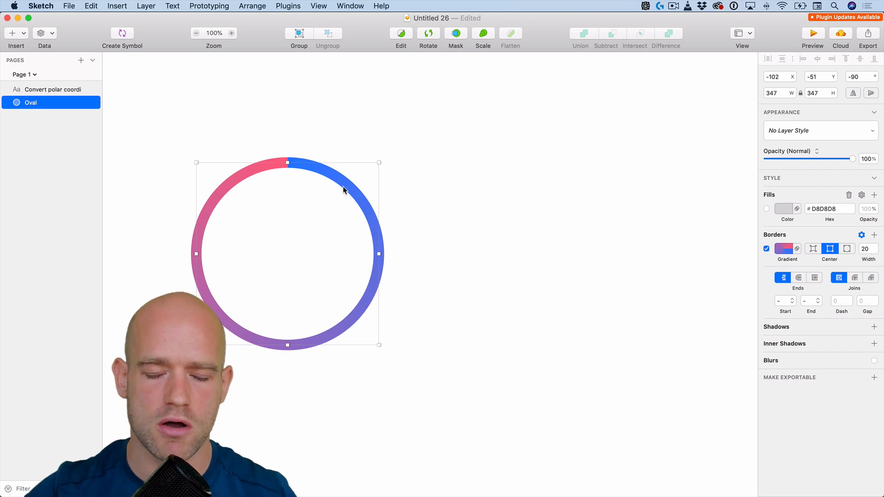
Duplicate the ring, open the copy's path and remove its lower half, leaving an upper half-arc.
{"action": "left_click", "coordinate": [92, 5]}
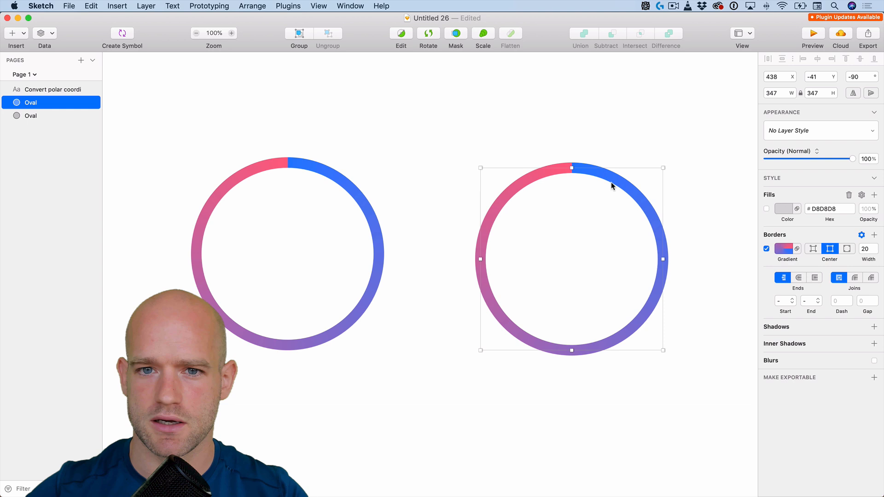
{"action": "left_click", "coordinate": [400, 33]}
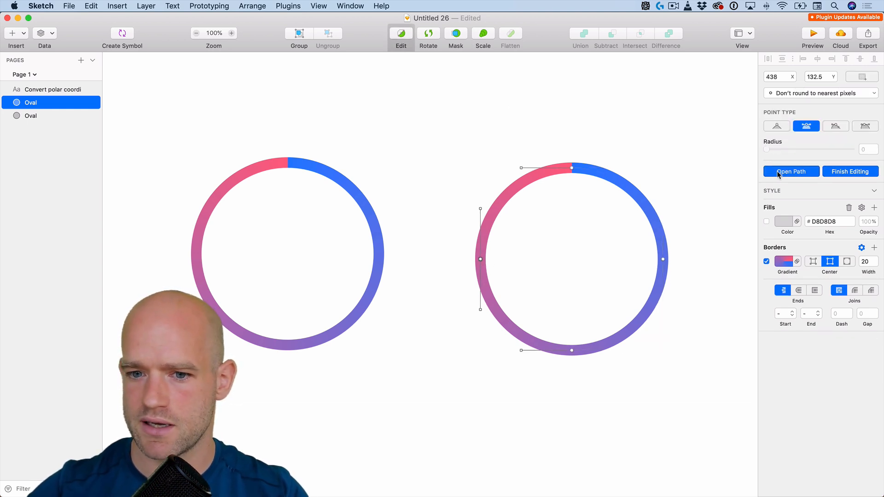
{"action": "left_click", "coordinate": [790, 172]}
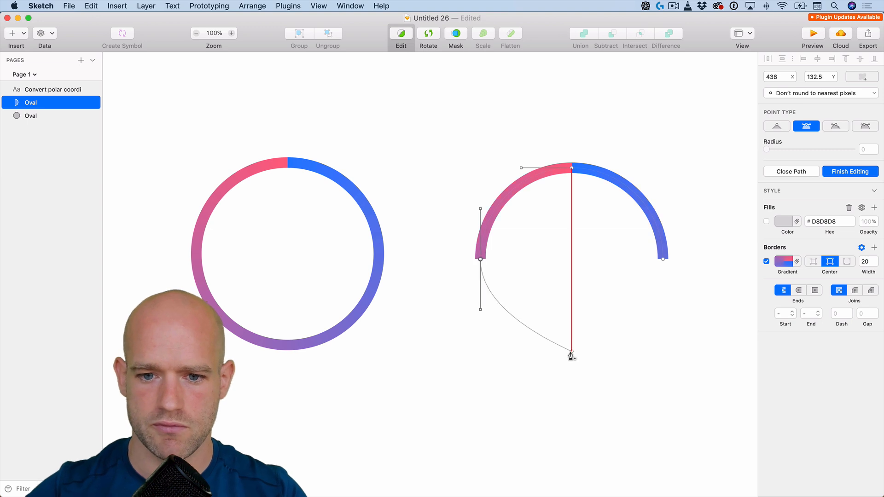
{"action": "left_click", "coordinate": [850, 171]}
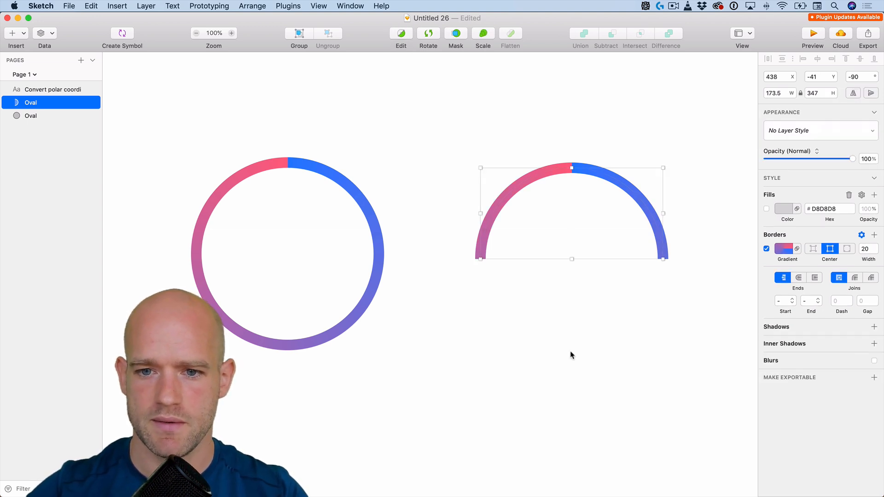
{"action": "left_click", "coordinate": [859, 77]}
{"action": "type", "text": "180"}
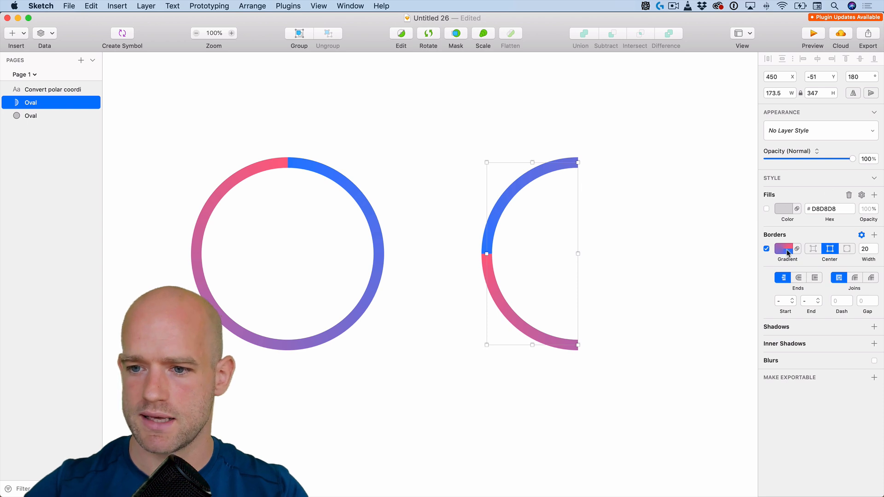
Re-angle the half-arc's border gradient by dragging its end handle along the arc.
{"action": "left_click", "coordinate": [784, 248]}
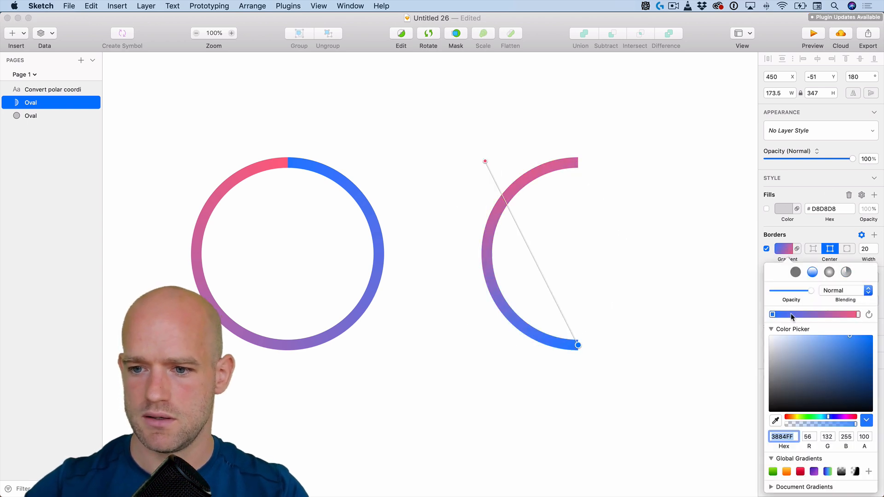
{"action": "left_click_drag", "start_coordinate": [486, 161], "coordinate": [572, 162]}
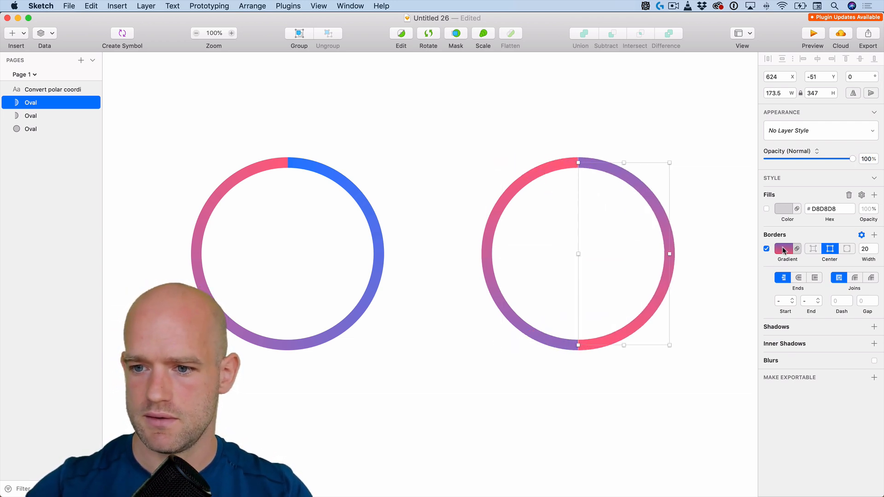
{"action": "left_click", "coordinate": [783, 248]}
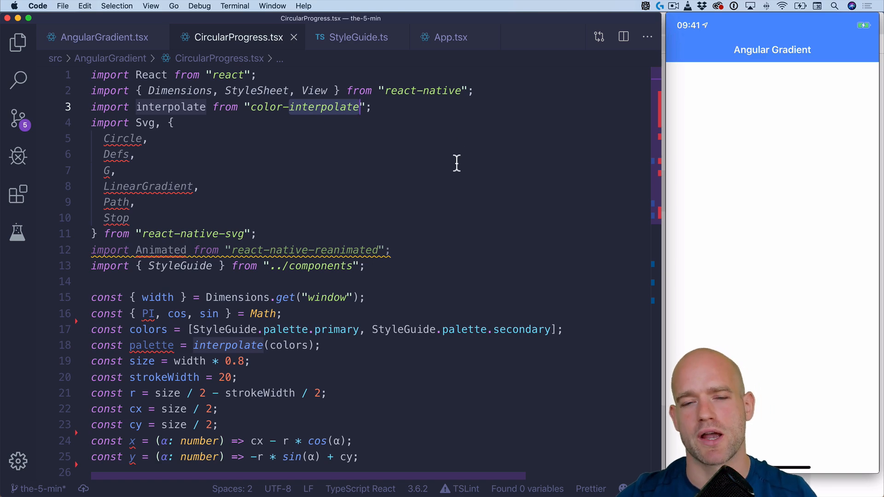
Scroll CircularProgress.tsx down to the polar-coordinate helpers and geometry constants.
{"action": "scroll", "scroll_direction": "down", "scroll_amount": 3}
{"action": "type", "text": "const A ="}
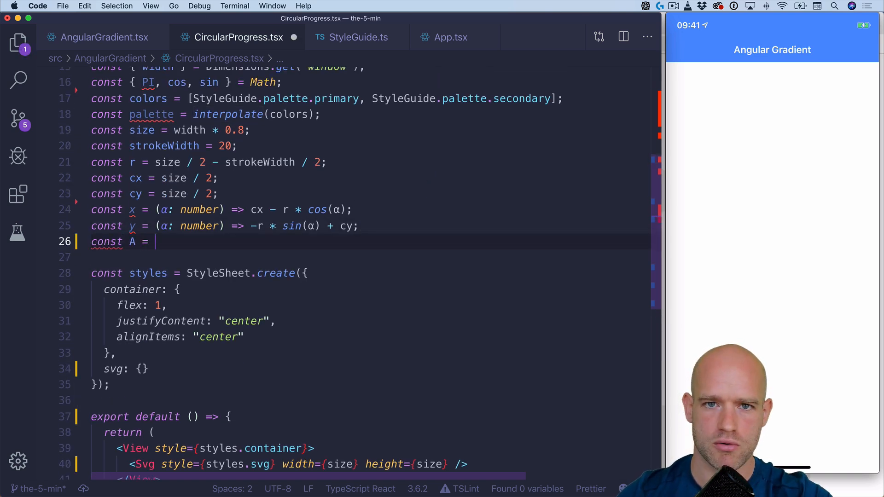
Define const A = PI * 2, const sampling = 2 and const step = A / sampling.
{"action": "type", "text": "M"}
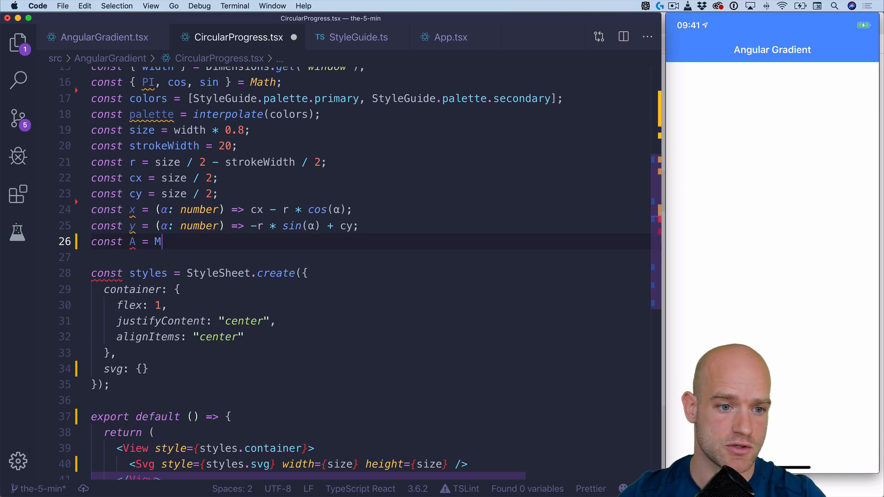
{"action": "type", "text": "I"}
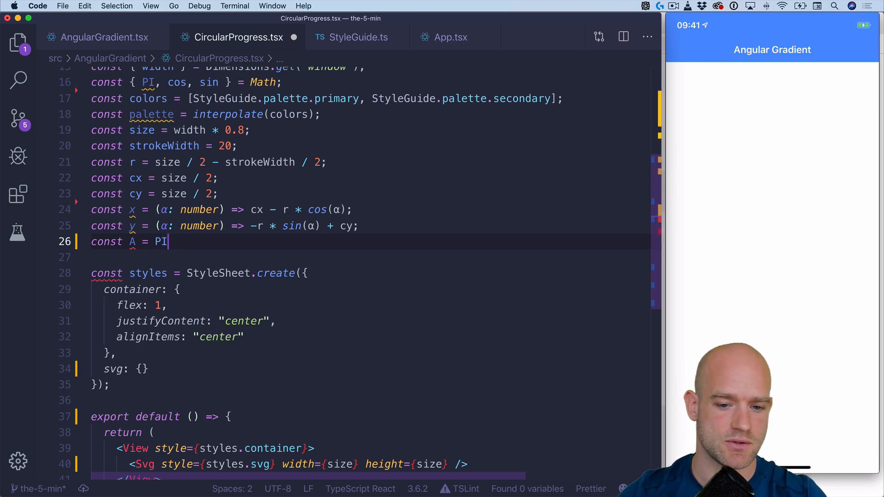
{"action": "type", "text": "* 2;"}
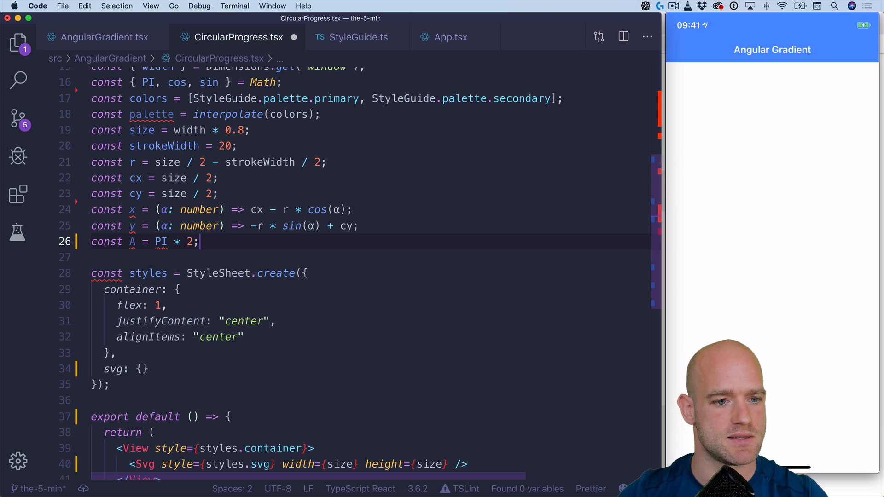
{"action": "type", "text": "const"}
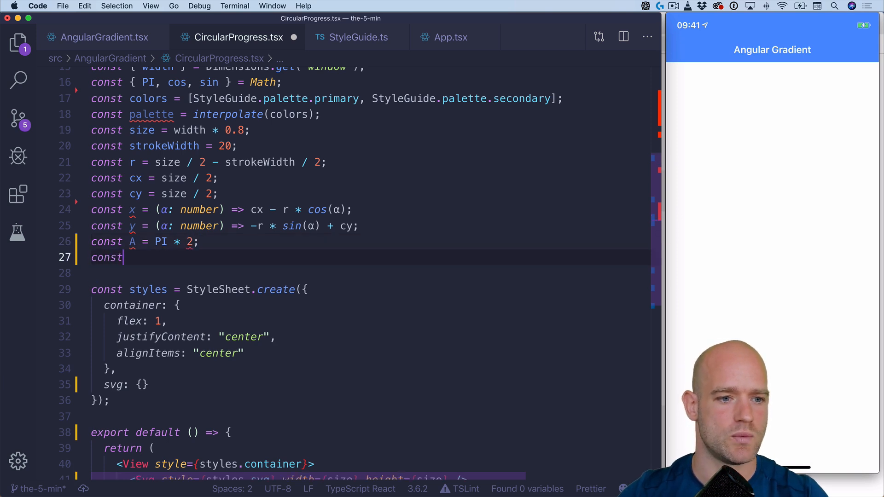
{"action": "type", "text": "sampli"}
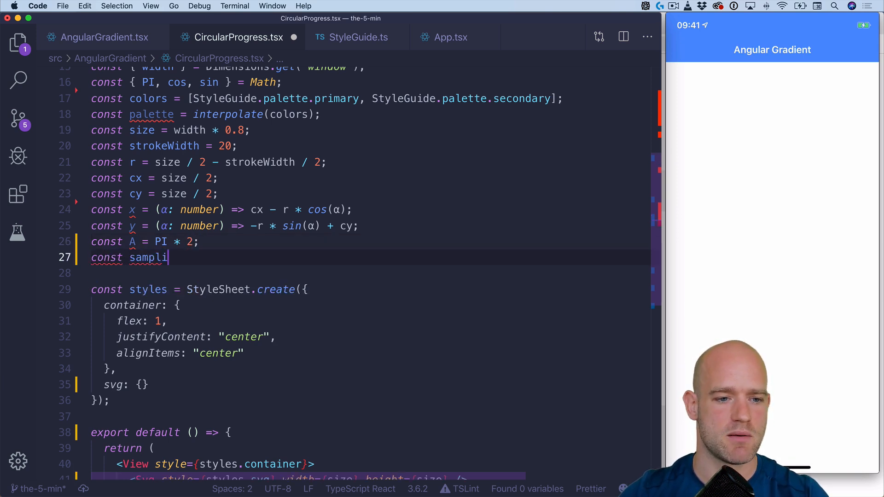
{"action": "type", "text": "ng"}
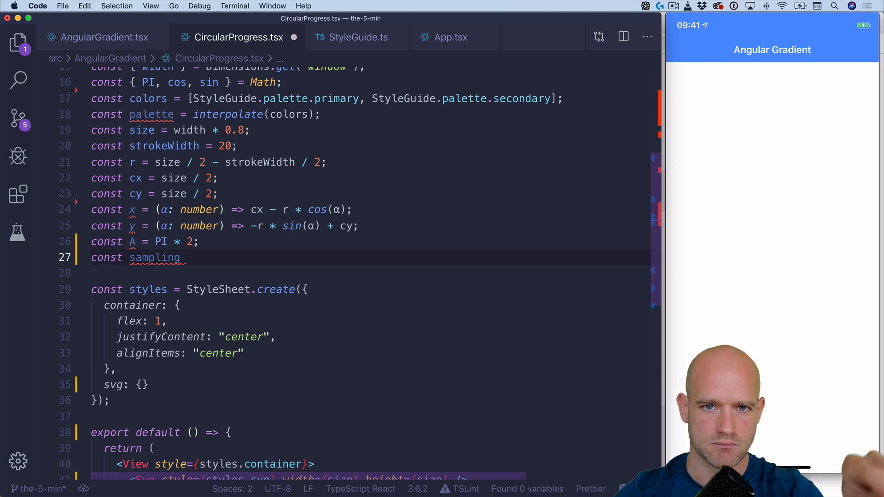
{"action": "type", "text": "= 2;"}
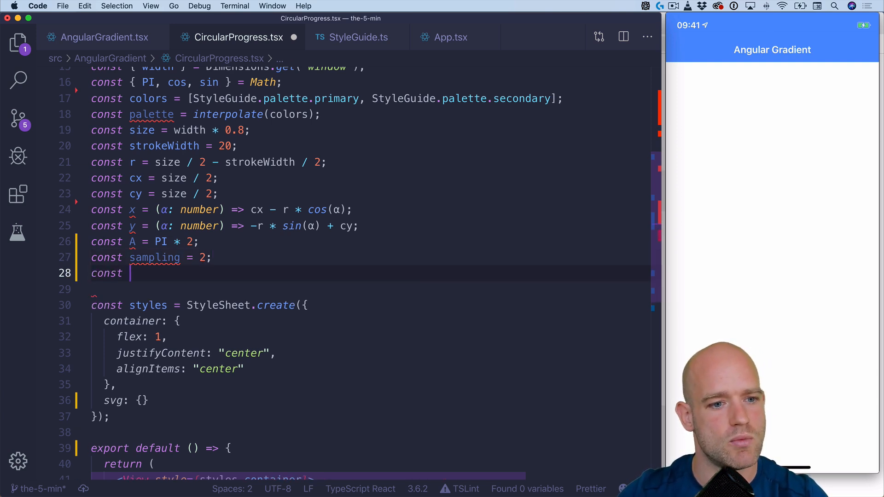
{"action": "type", "text": "step = A"}
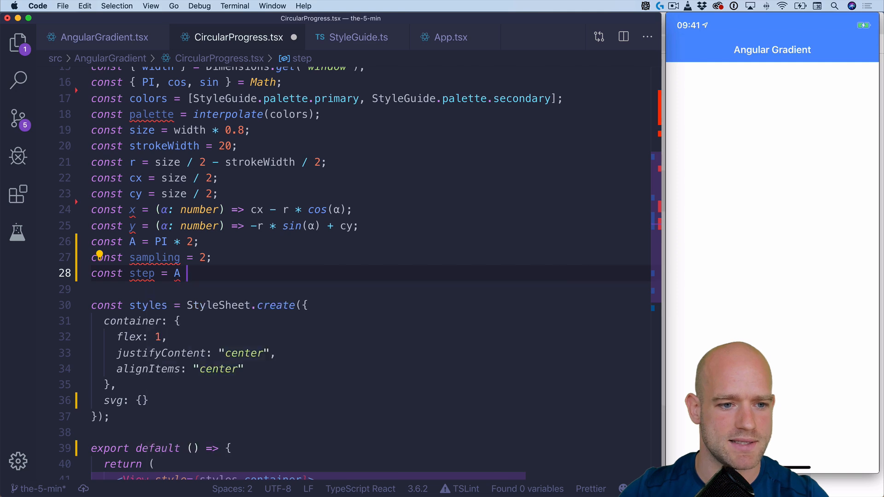
{"action": "type", "text": "/"}
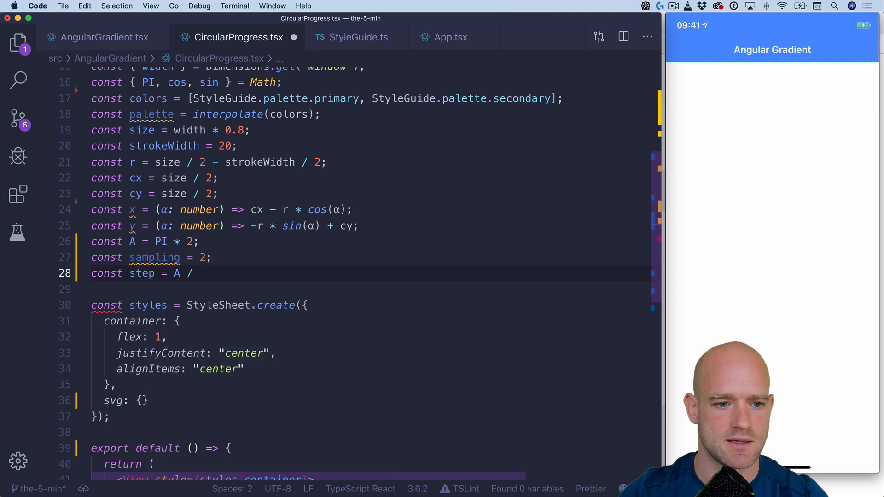
{"action": "type", "text": "sampling;"}
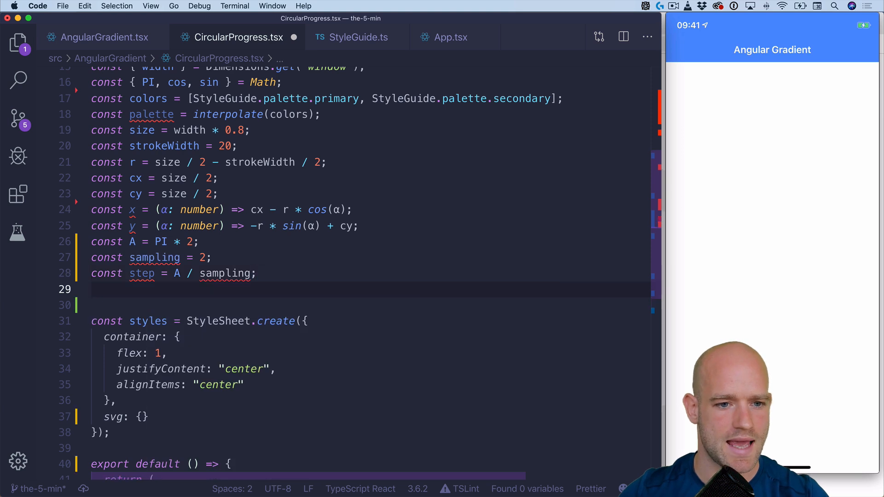
Declare const arcs as new Array(sampling).fill(0).map((_, i) => ...).
{"action": "type", "text": "const"}
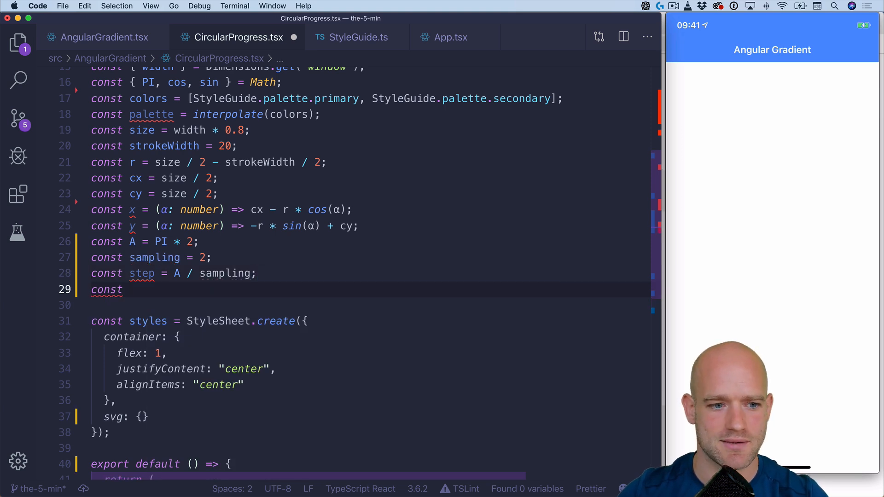
{"action": "type", "text": "arcs ="}
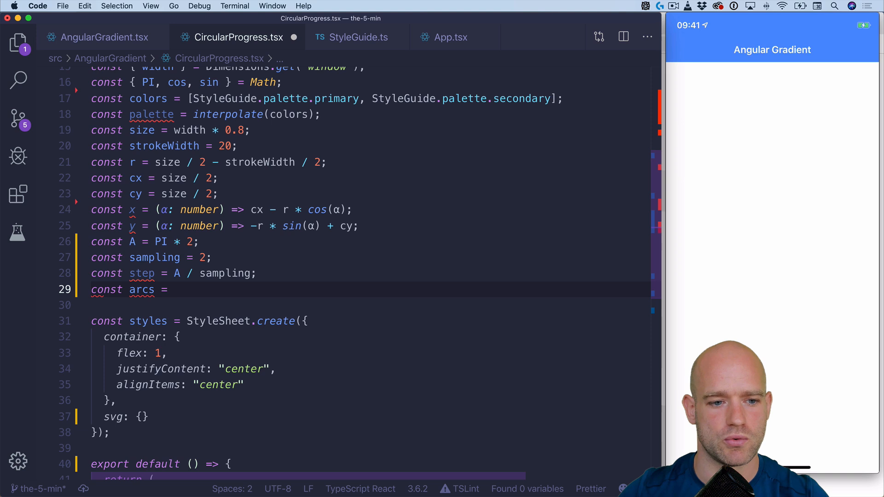
{"action": "type", "text": "new Arr"}
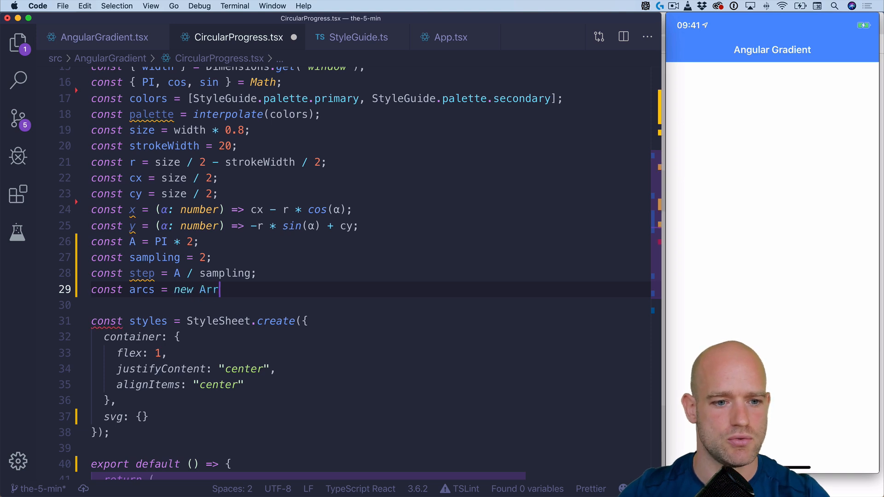
{"action": "type", "text": "ay(sampling).fill("}
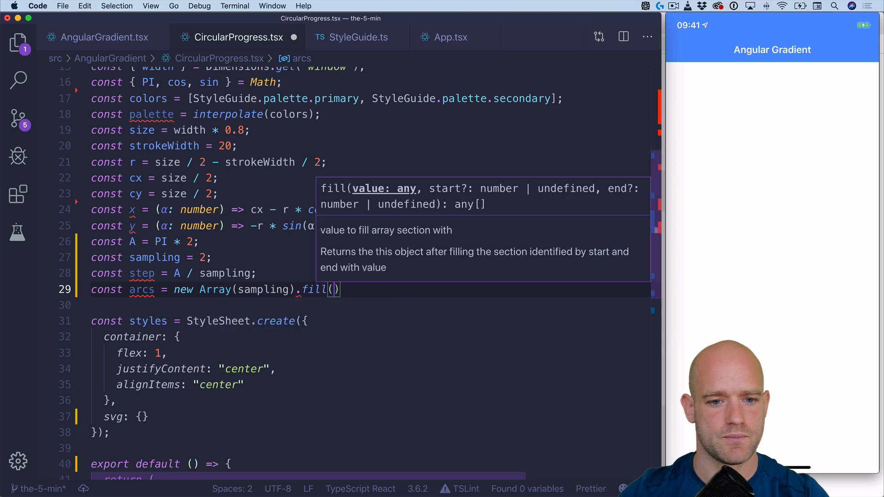
{"action": "type", "text": "0).map(_,"}
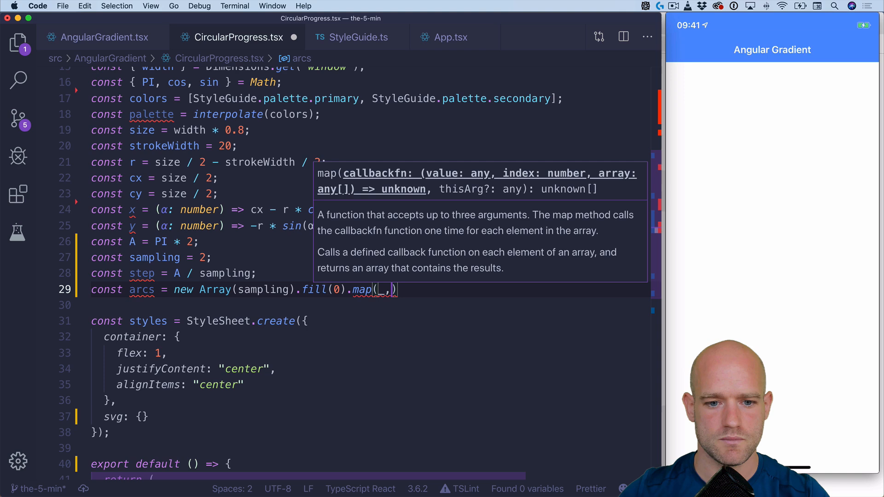
{"action": "type", "text": ", i"}
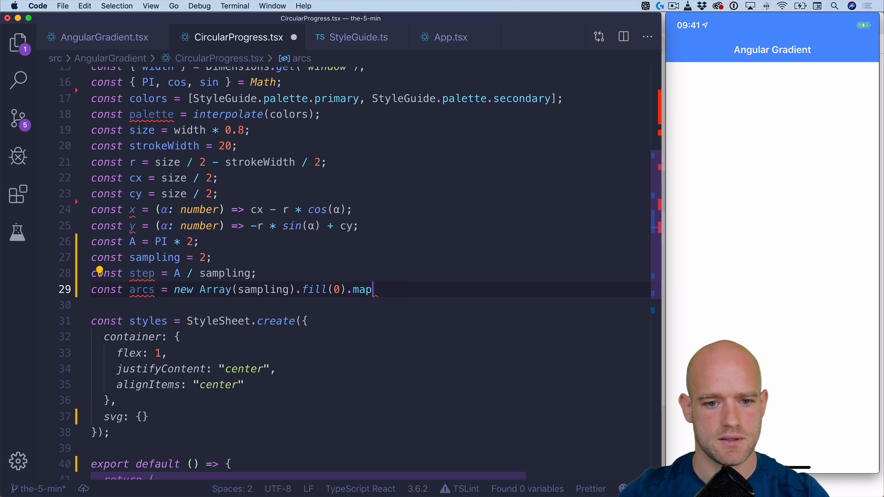
{"action": "type", "text": "((_"}
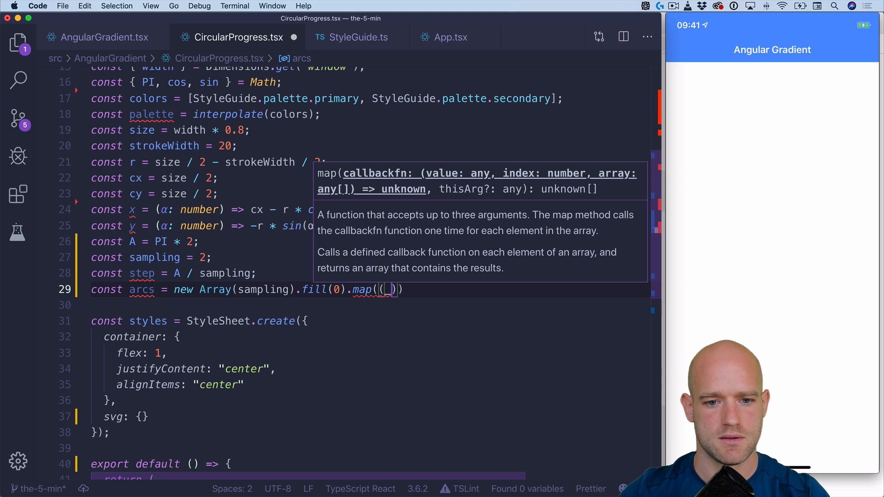
{"action": "type", "text": ", i"}
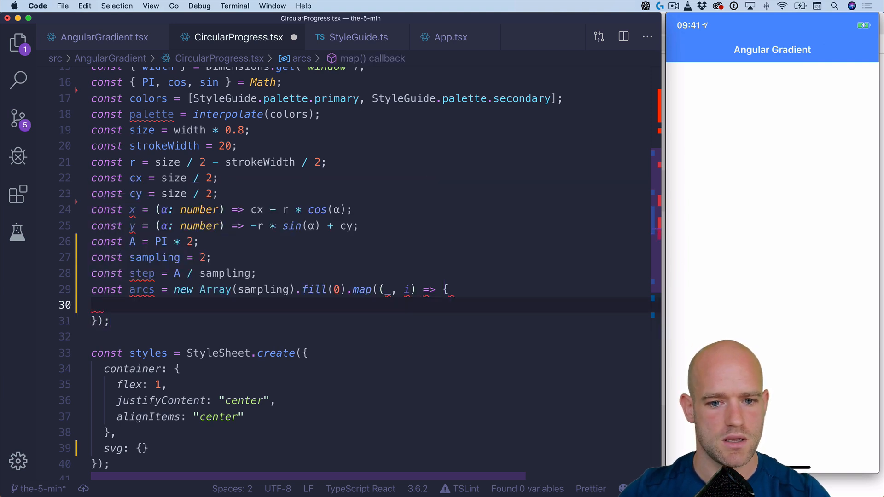
Inside the map compute const a = i * step and return the path start `M ${x(a)} ${y(a)} A`.
{"action": "type", "text": "co"}
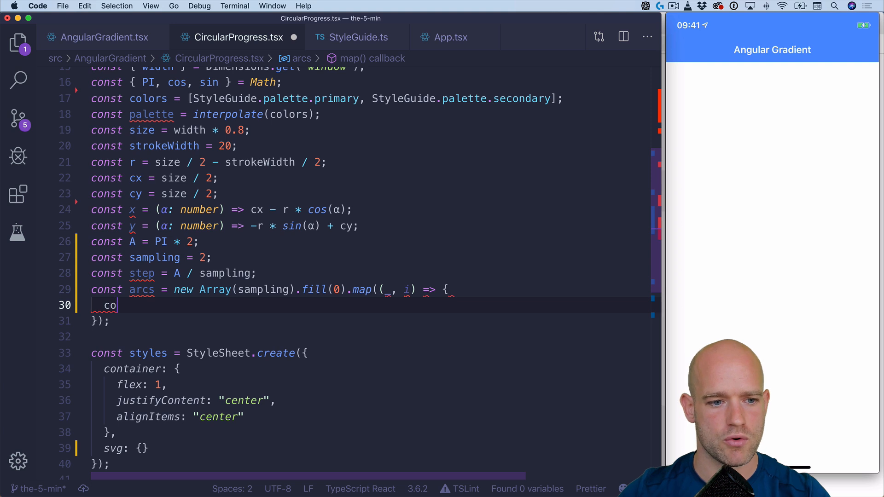
{"action": "type", "text": "nst a ="}
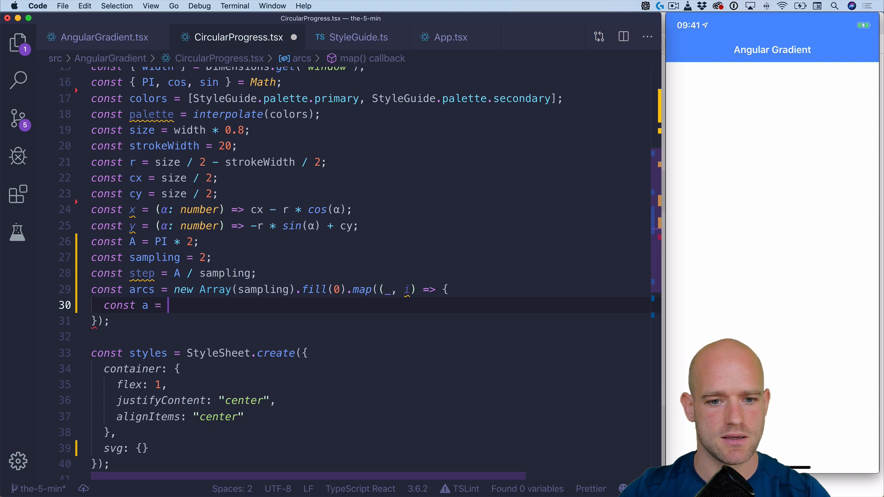
{"action": "type", "text": "i"}
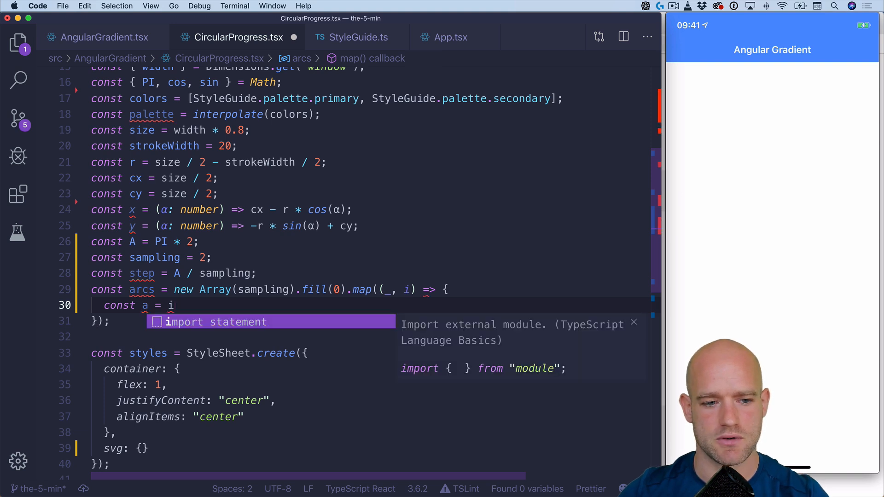
{"action": "type", "text": "*"}
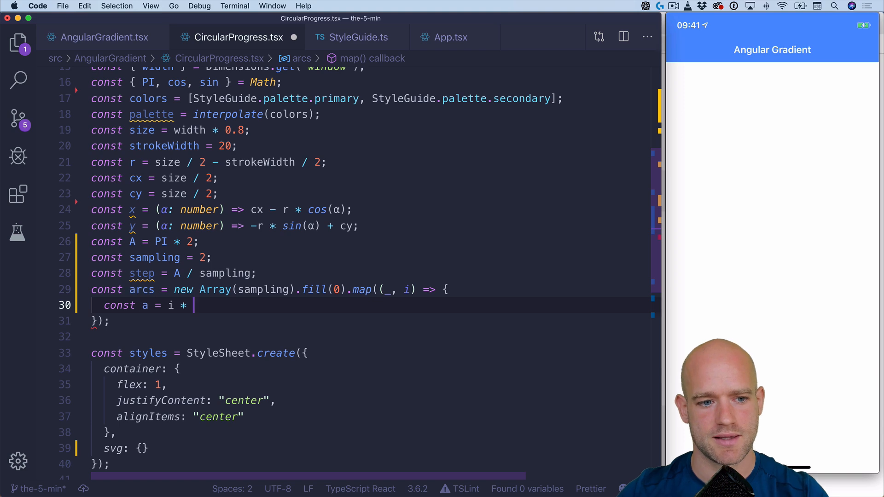
{"action": "type", "text": "ste"}
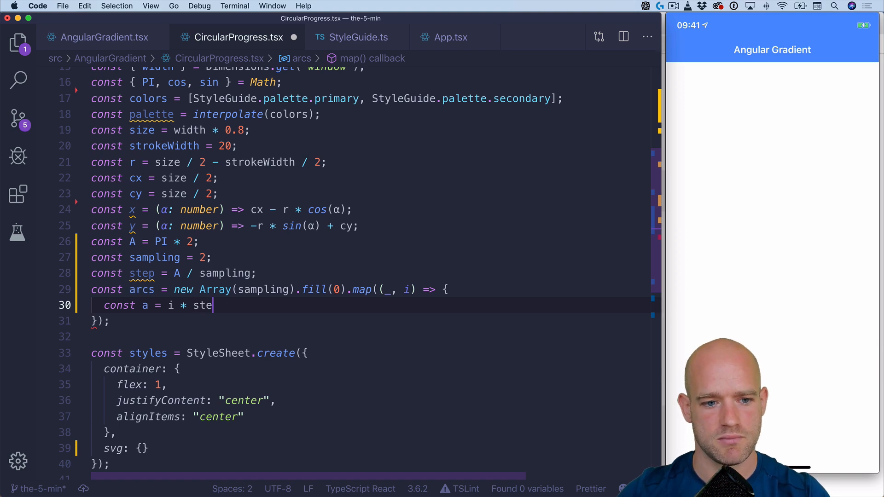
{"action": "type", "text": "p;"}
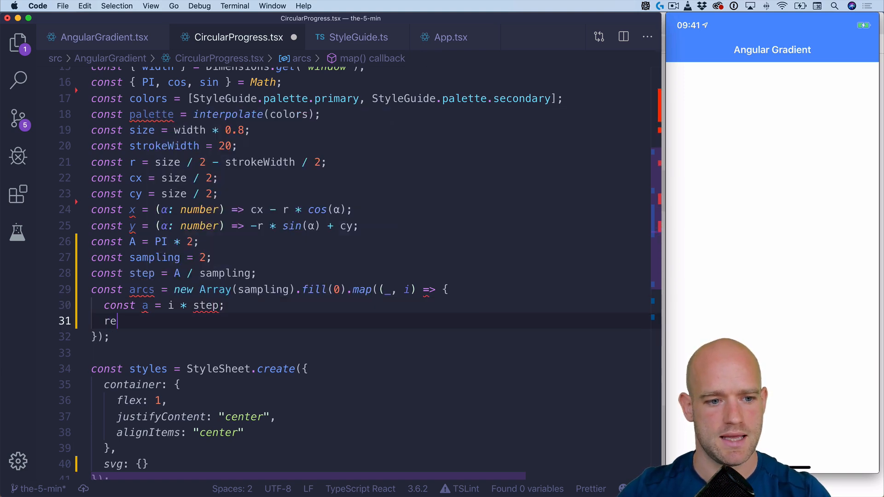
{"action": "type", "text": "turn"}
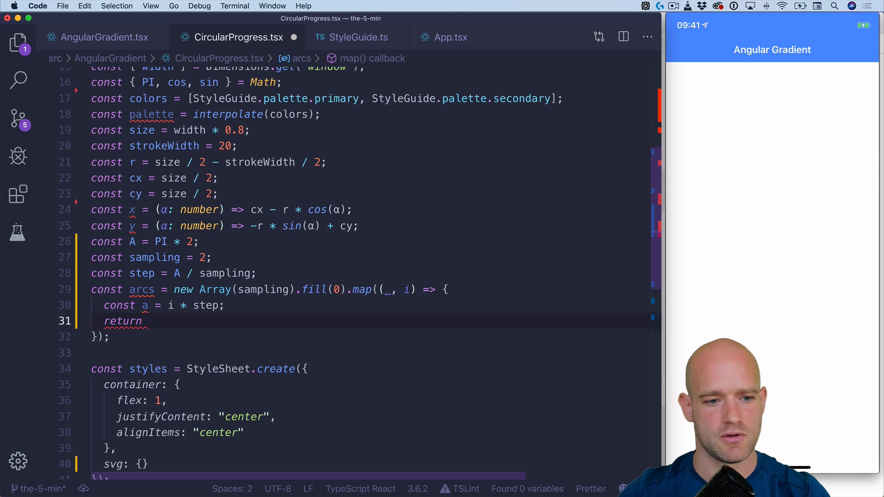
{"action": "type", "text": "`M `"}
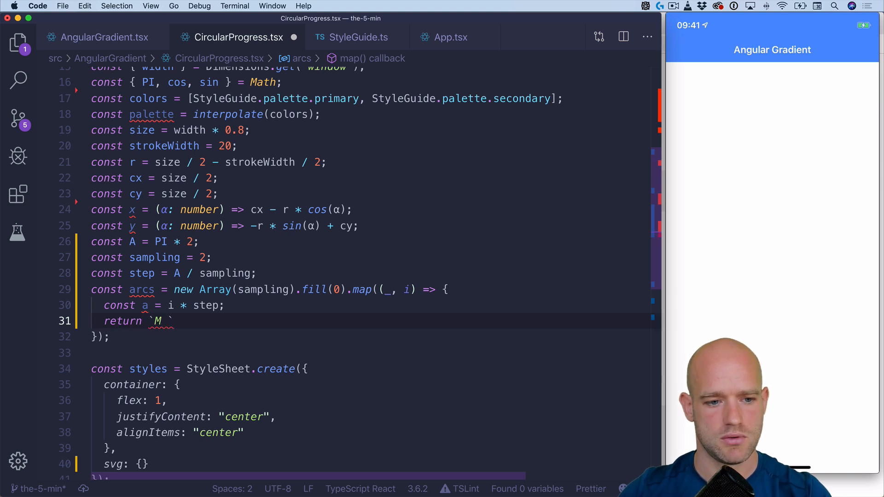
{"action": "type", "text": "${x(a)}"}
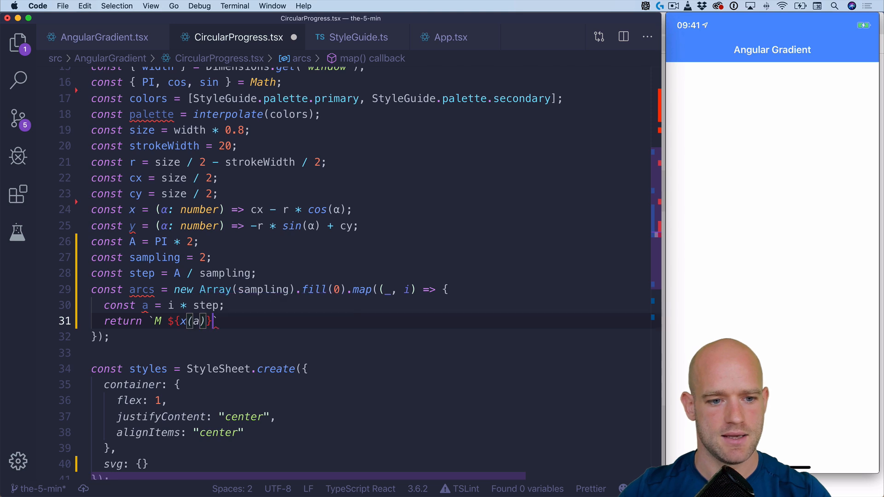
{"action": "type", "text": "${}"}
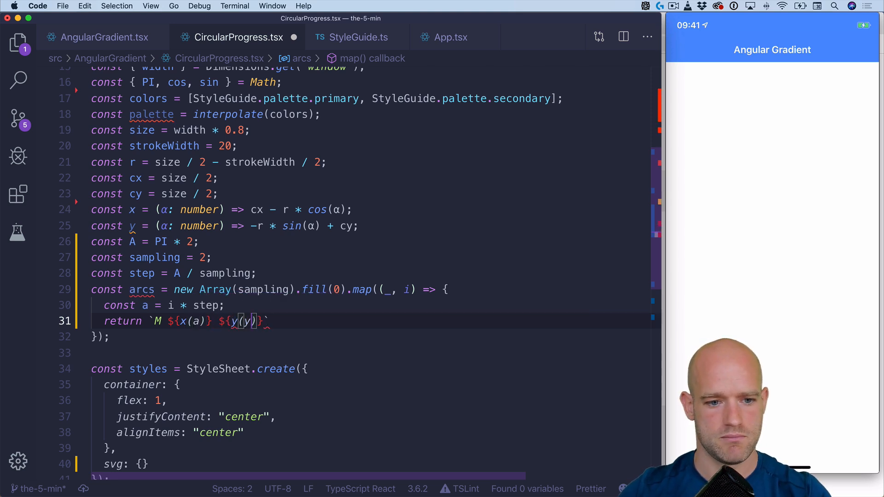
{"action": "type", "text": "a"}
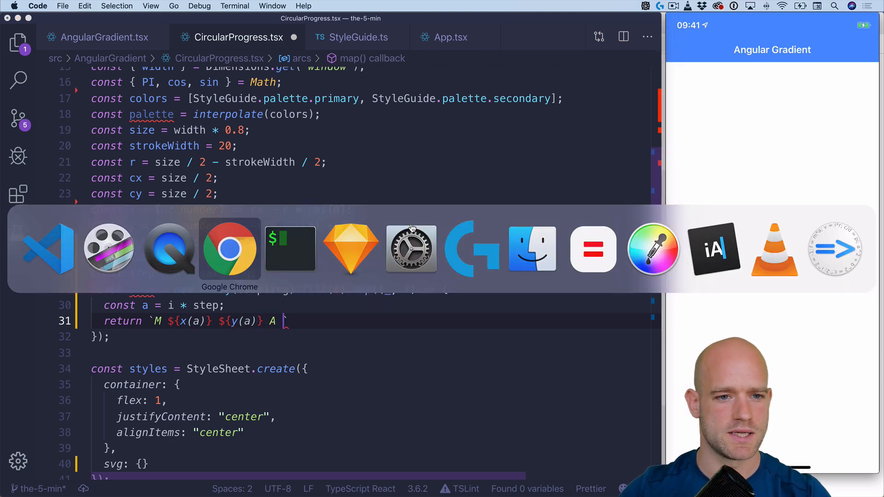
Complete each arc path with ${r} ${r} 0 0 1 ending at x(a + step), y(a + step).
{"action": "left_click", "coordinate": [229, 249]}
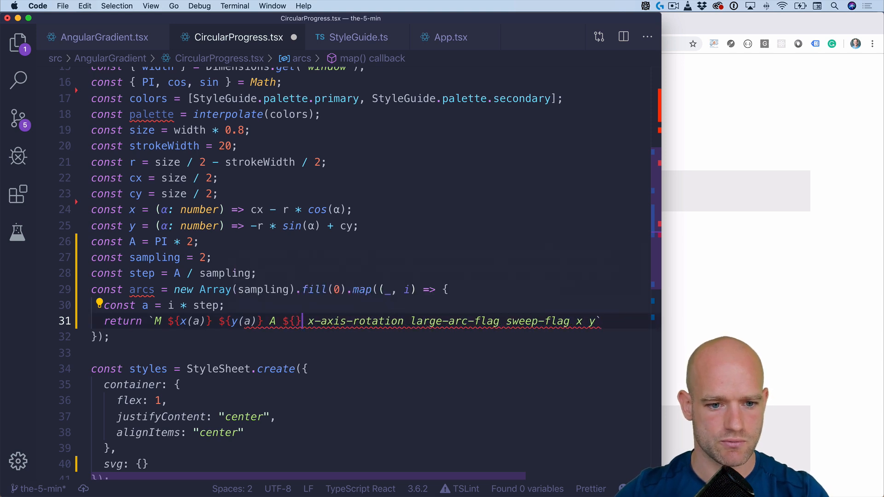
{"action": "type", "text": "r} ${r"}
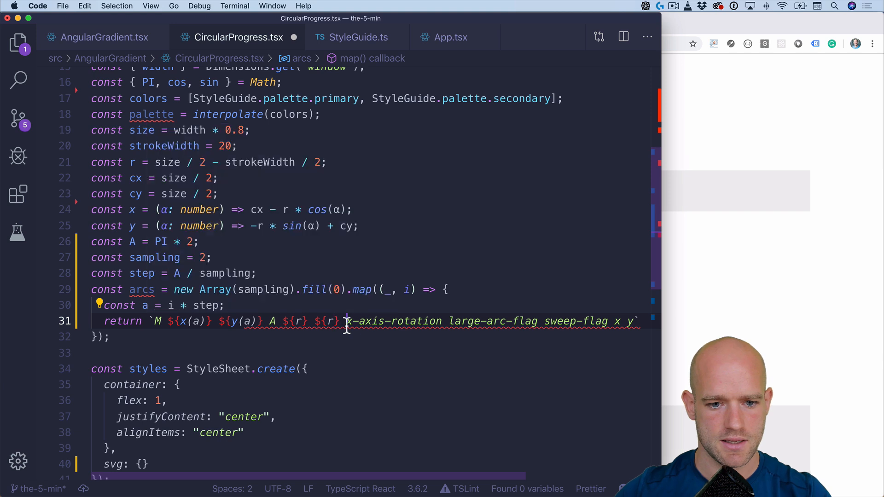
{"action": "type", "text": "0"}
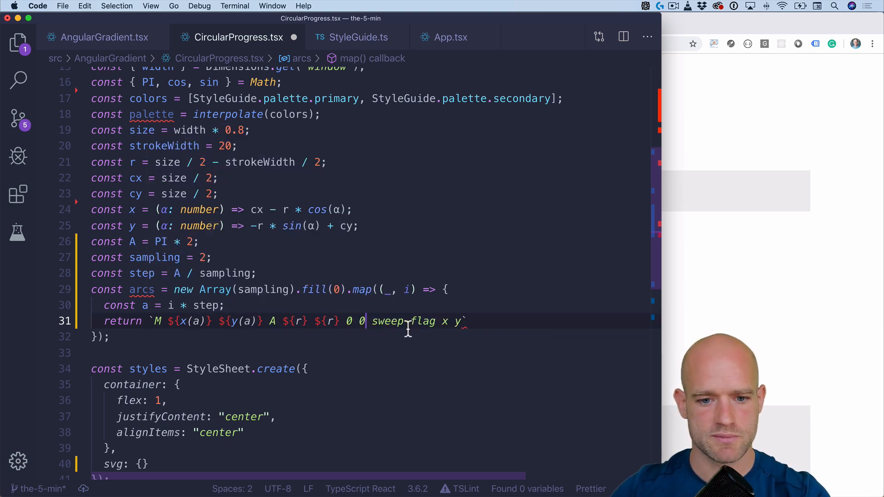
{"action": "double_click", "coordinate": [403, 321]}
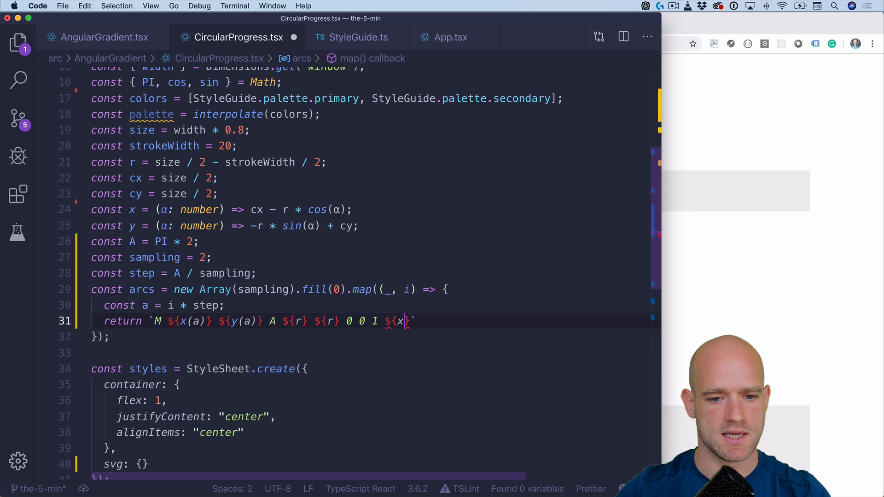
{"action": "type", "text": "(a + stre"}
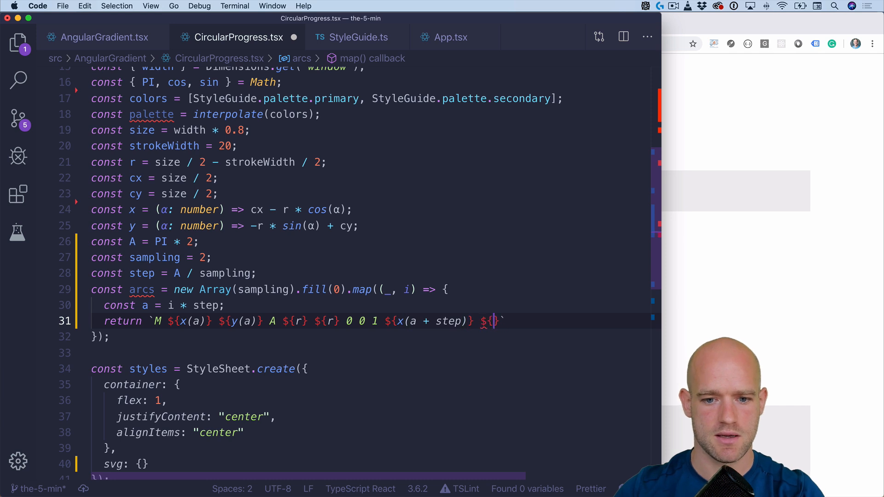
{"action": "type", "text": "y(a + step"}
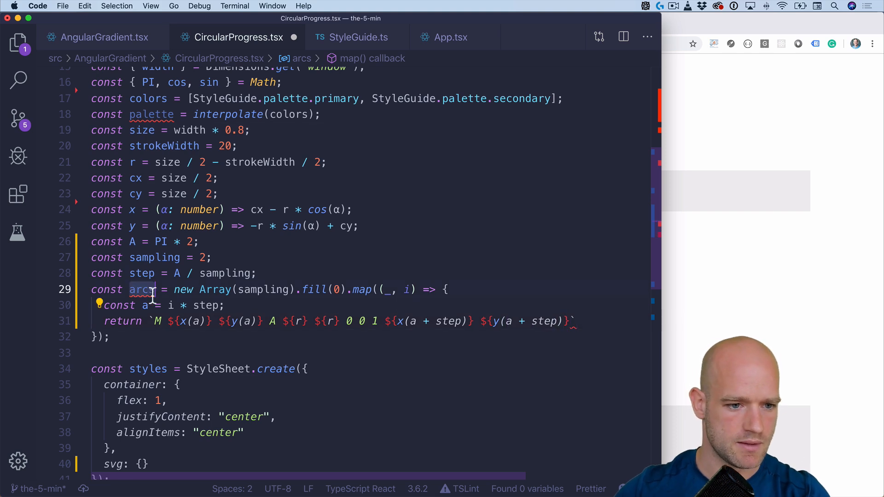
{"action": "key", "text": "Cmd+Tab"}
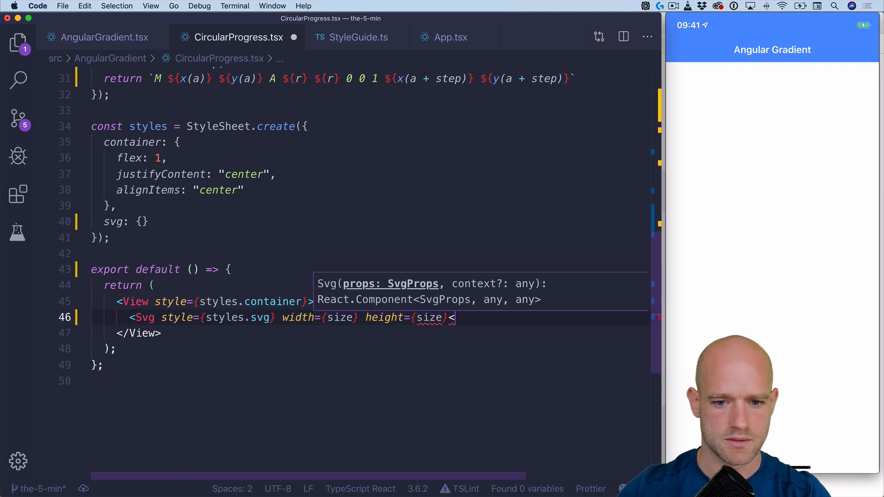
Map arcs to <Path key={i} stroke="black" fill="transparent" {...{ d, strokeWidth }} /> inside the Svg.
{"action": "type", "text": ">"}
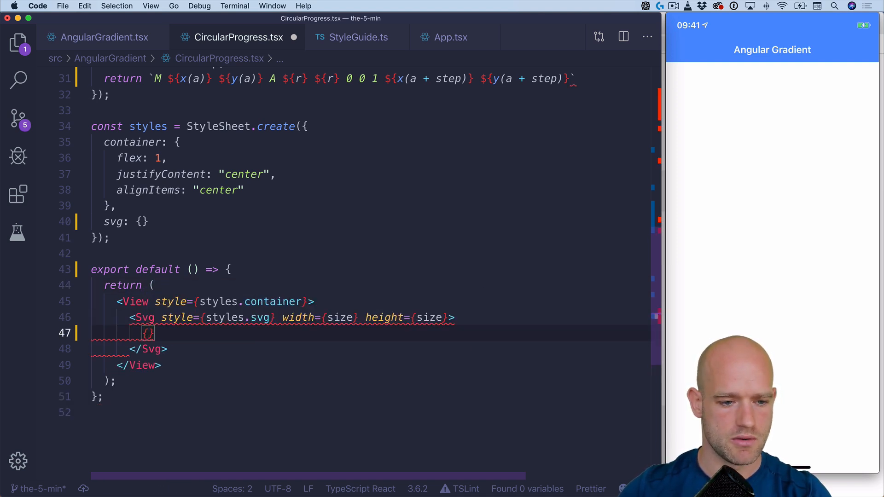
{"action": "type", "text": "arcs.map(() => ("}
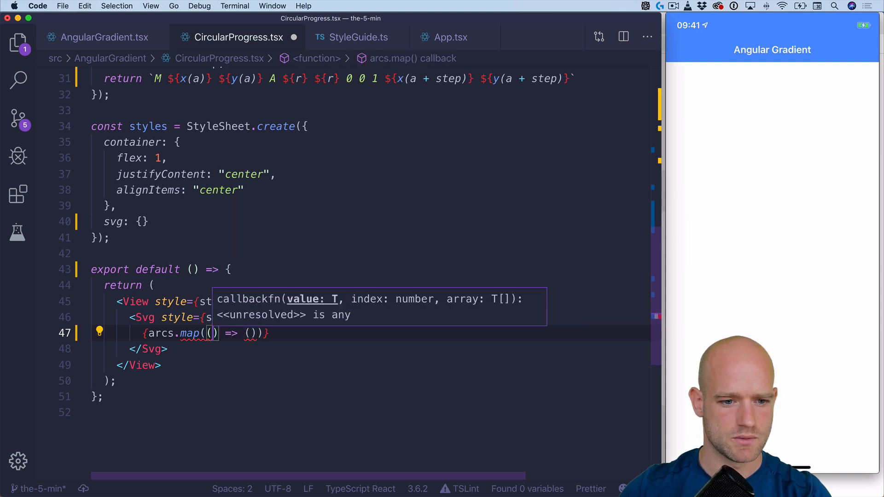
{"action": "type", "text": "d, i"}
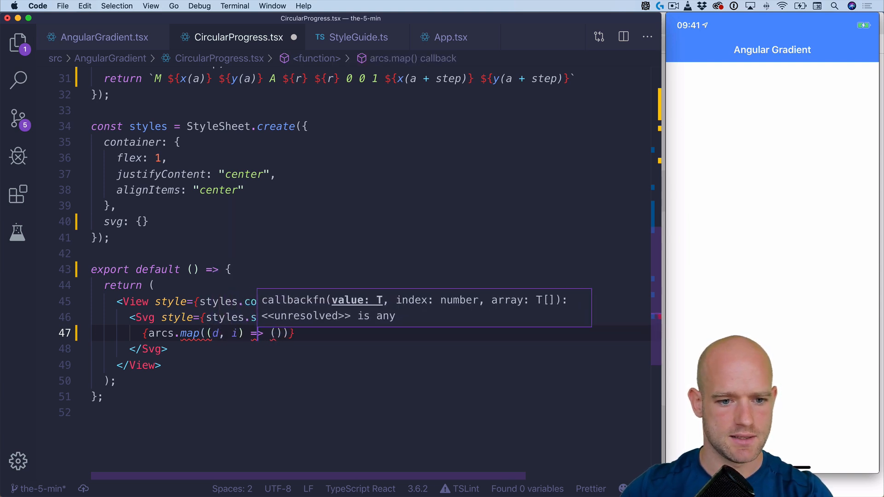
{"action": "type", "text": "<Path />"}
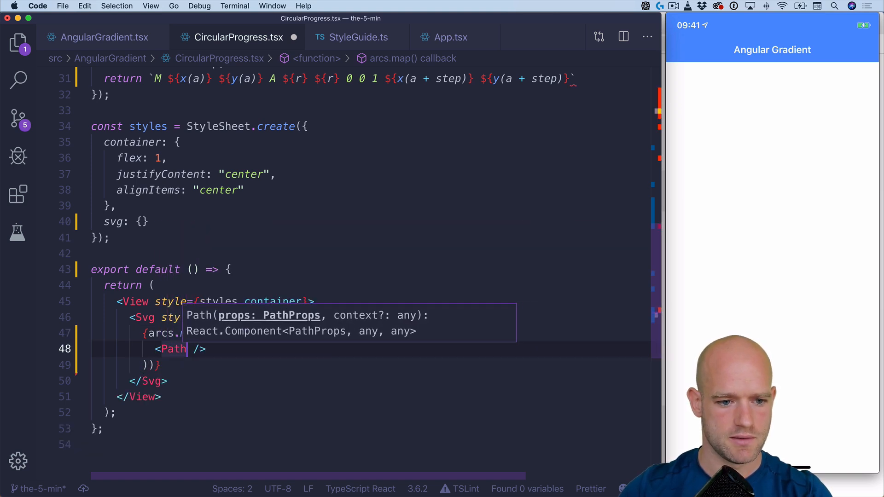
{"action": "type", "text": "key={i"}
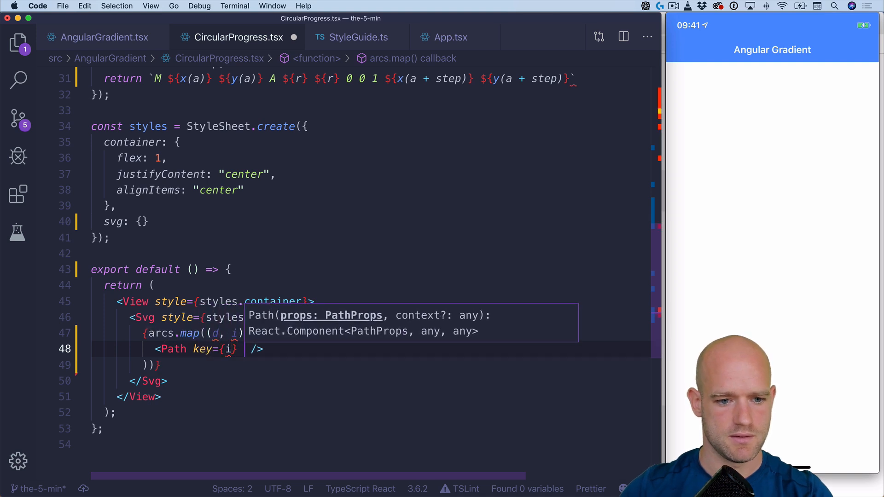
{"action": "type", "text": "{...{d}"}
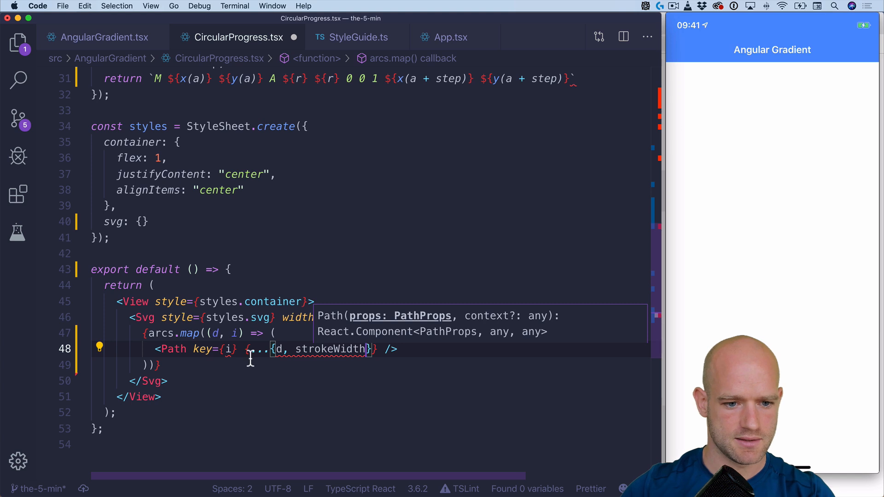
{"action": "type", "text": "stroke=\"black"}
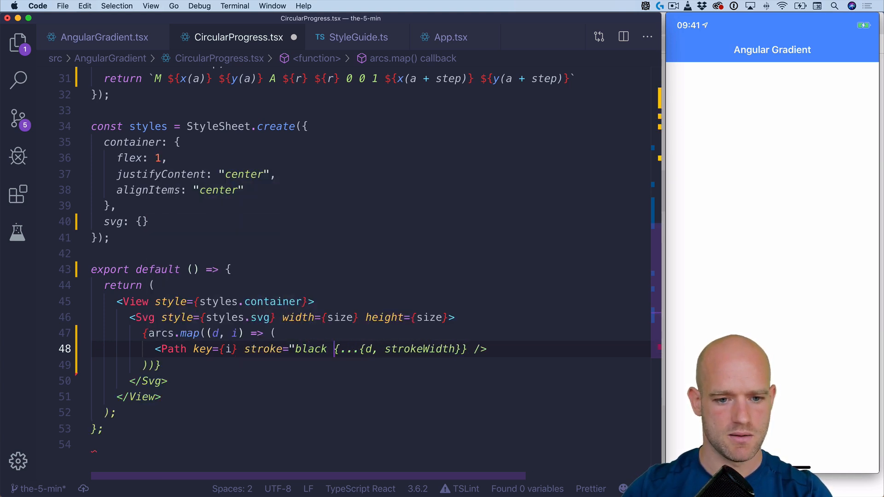
{"action": "type", "text": "fill=\""}
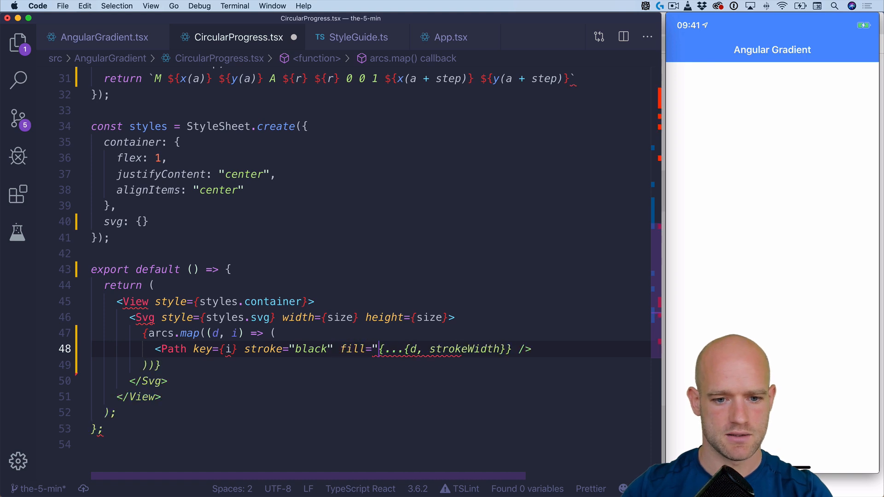
{"action": "type", "text": "transparent"}
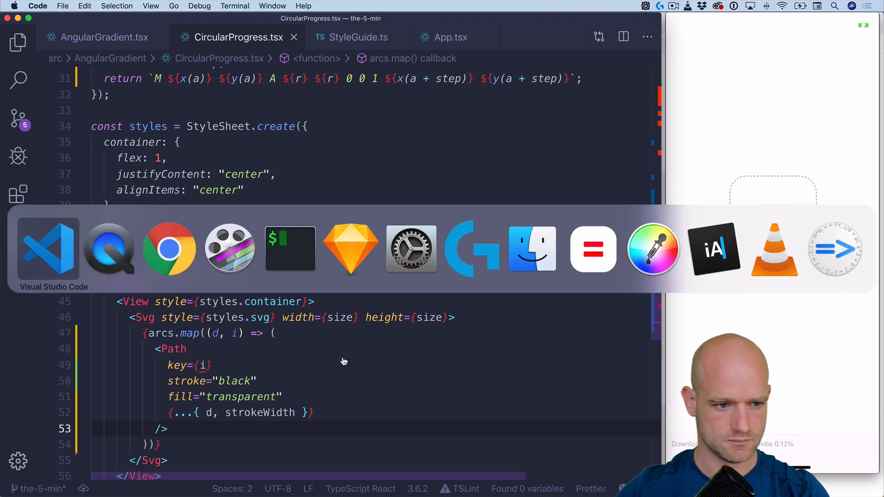
{"action": "left_click", "coordinate": [364, 364]}
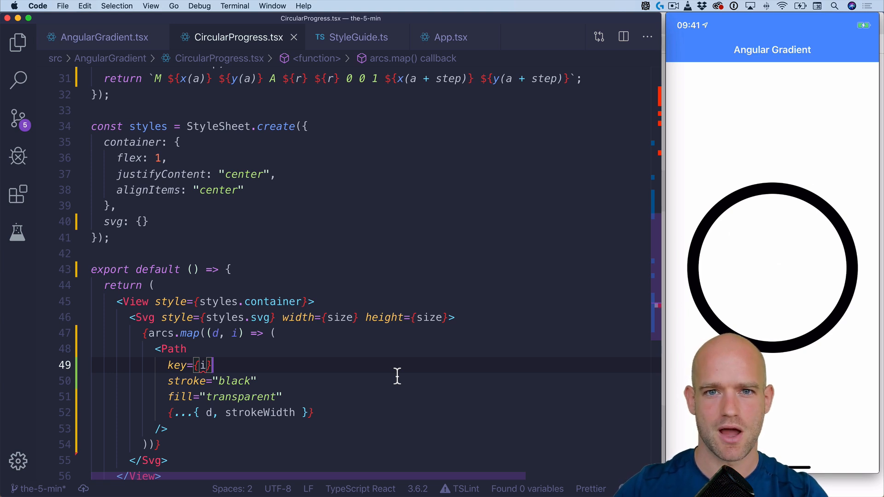
{"action": "scroll", "scroll_direction": "down", "scroll_amount": 3}
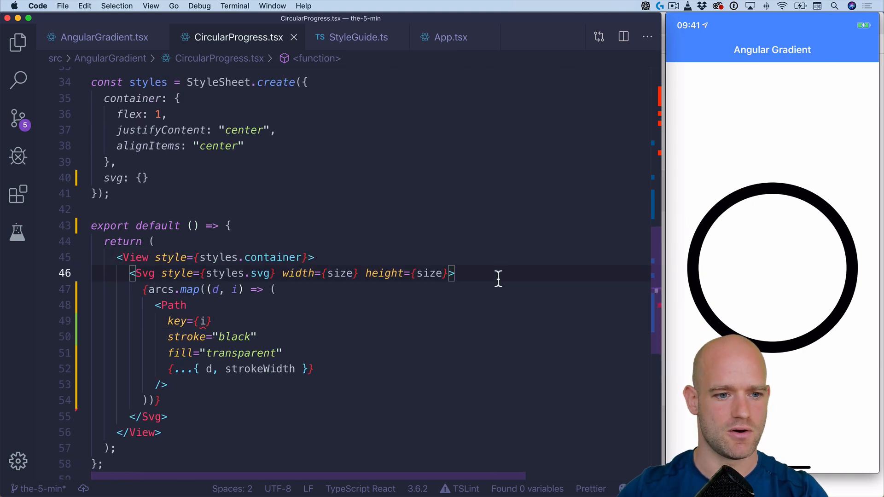
Add a <Defs> block mapping arcs (d, i) to a LinearGradient each.
{"action": "type", "text": "<Defgs"}
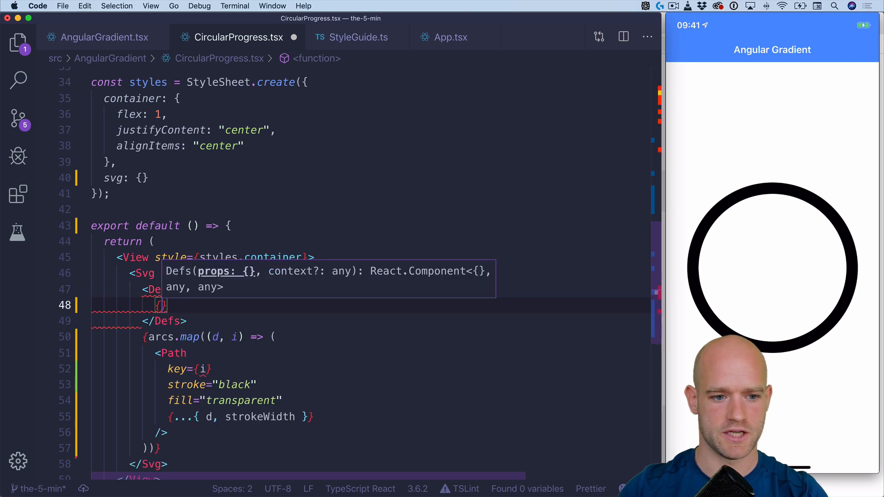
{"action": "type", "text": "ar"}
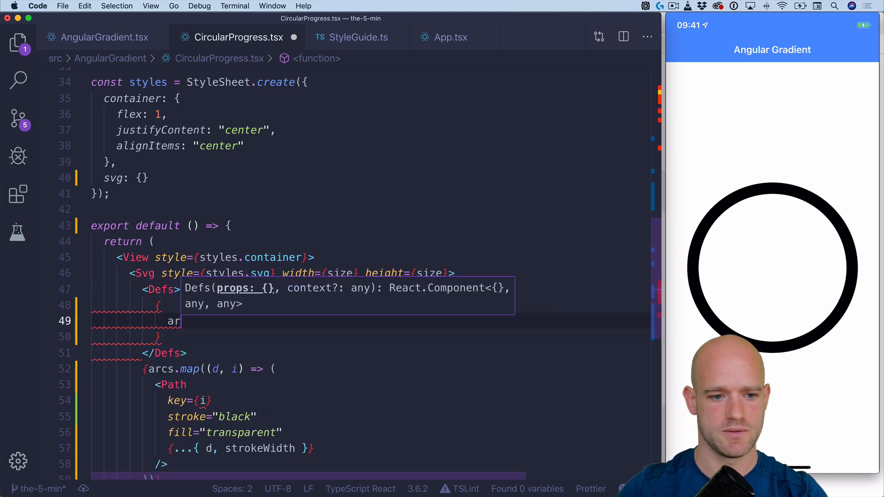
{"action": "type", "text": "gcs"}
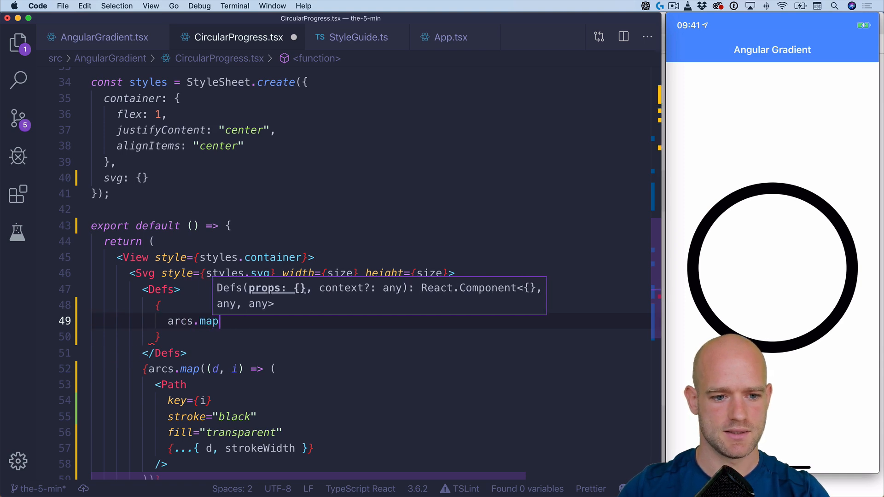
{"action": "type", "text": "(() => {"}
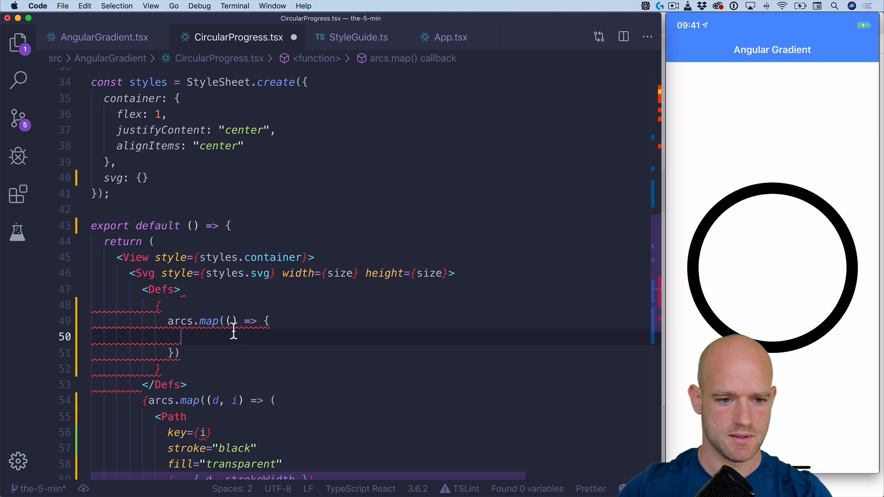
{"action": "type", "text": "d, i"}
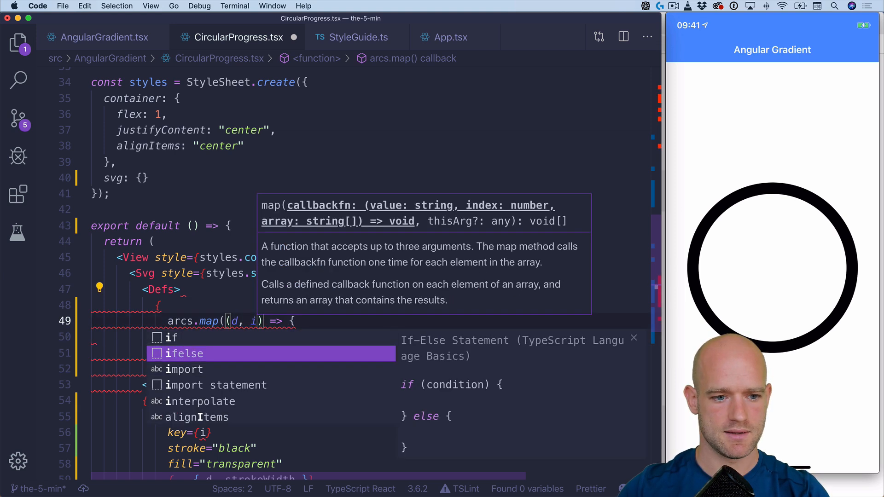
{"action": "type", "text": "ret"}
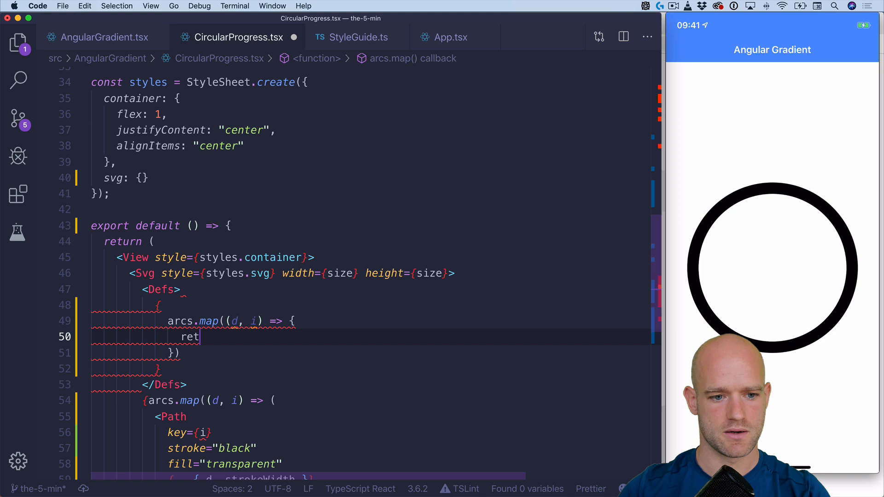
{"action": "type", "text": "urn (<>"}
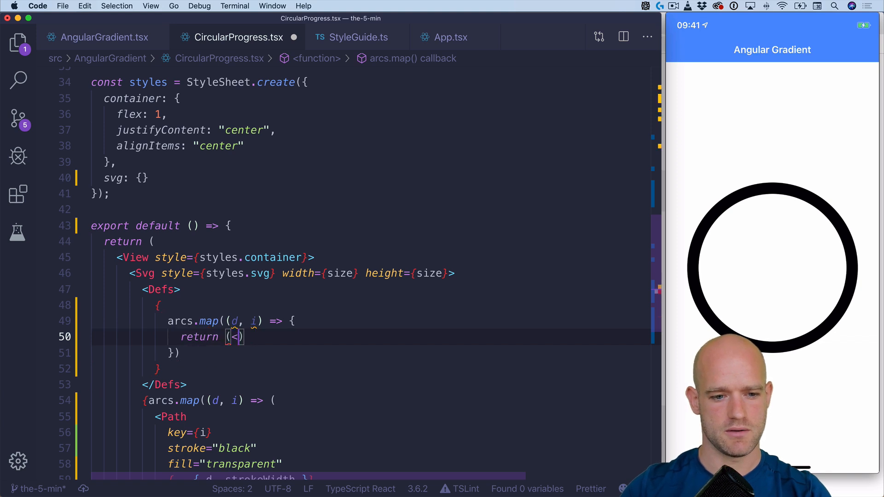
{"action": "type", "text": "Lina"}
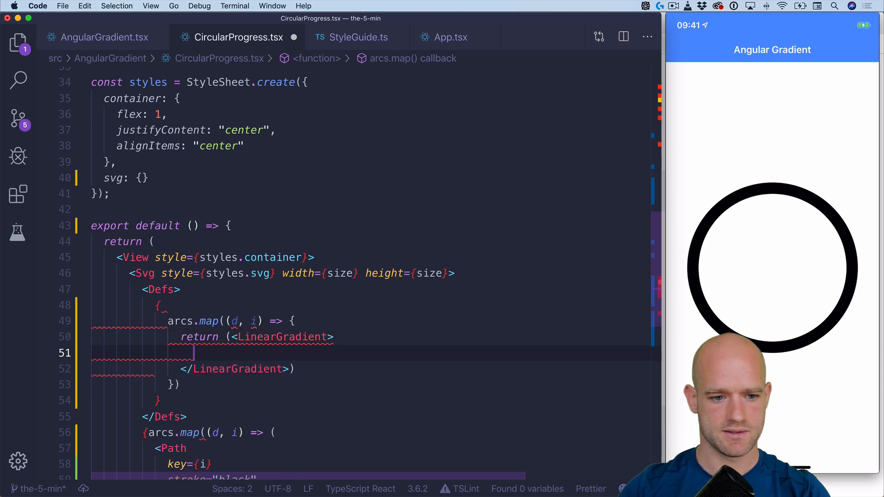
Give each gradient two Stops: palette(i / sampling) at offset 0% and palette((i + 1) / sampling) at 100%.
{"action": "type", "text": "<Stop"}
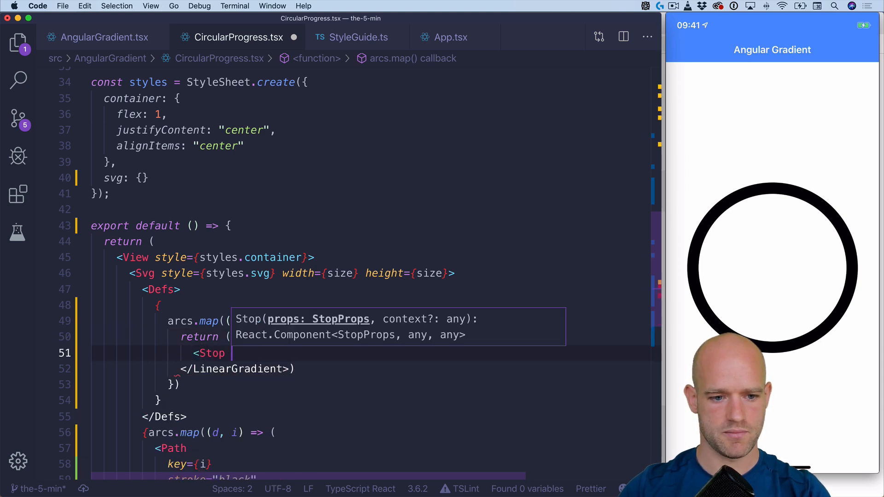
{"action": "type", "text": "/>"}
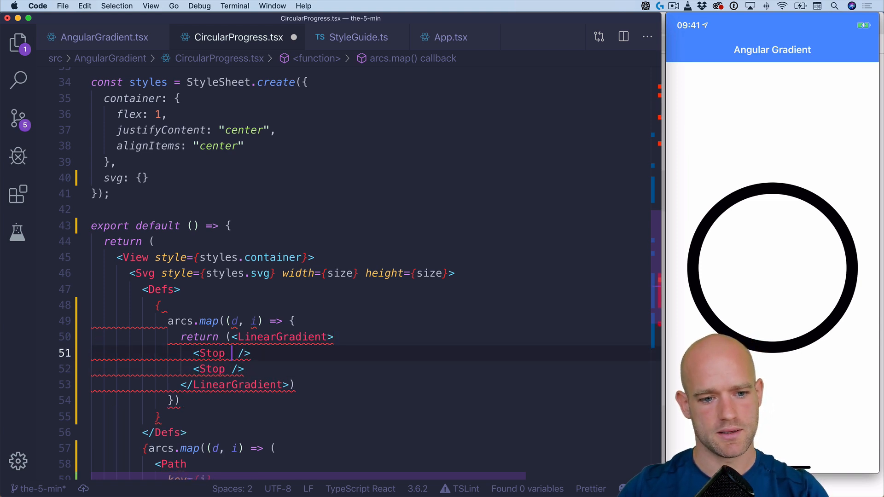
{"action": "type", "text": "stopColor={"}
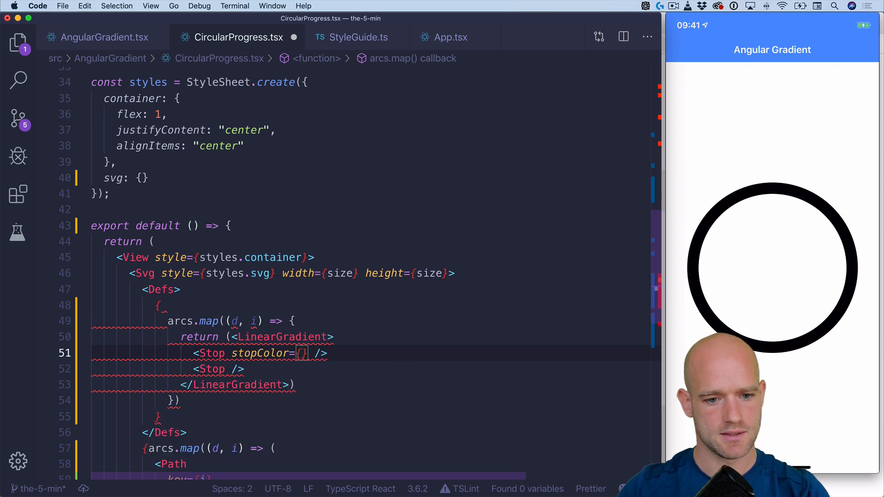
{"action": "type", "text": "i/"}
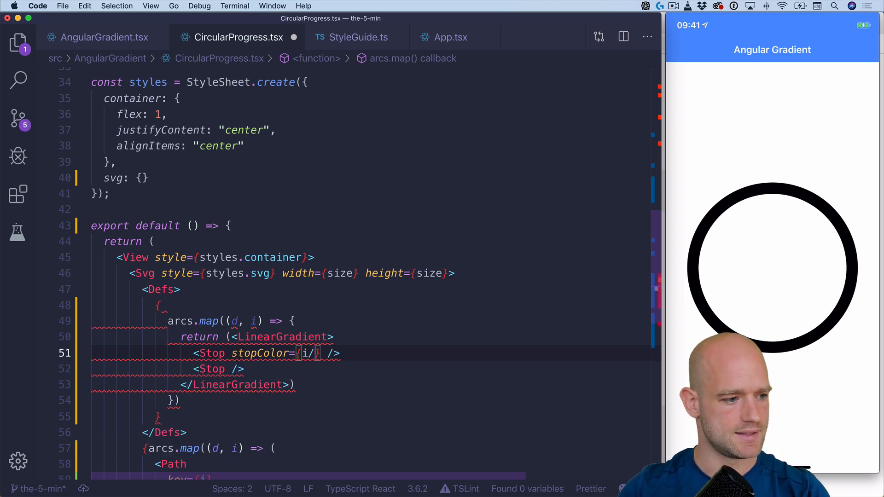
{"action": "type", "text": "samp"}
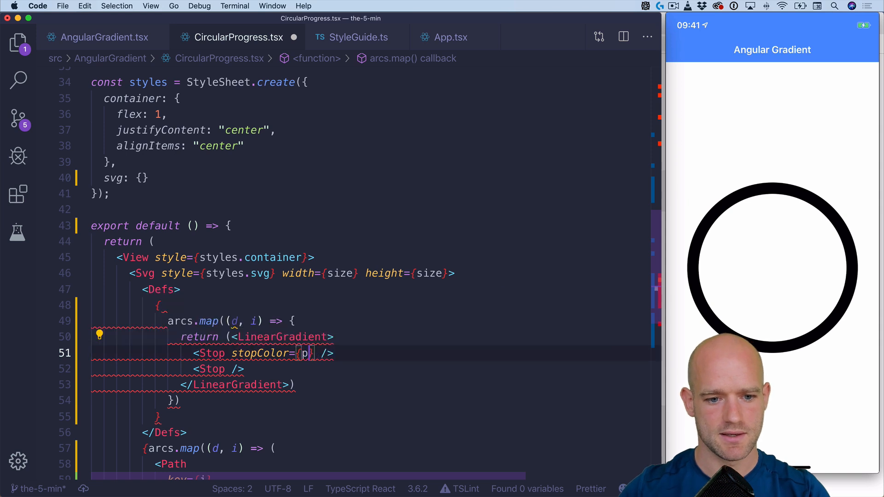
{"action": "type", "text": "alette(i/sampling)"}
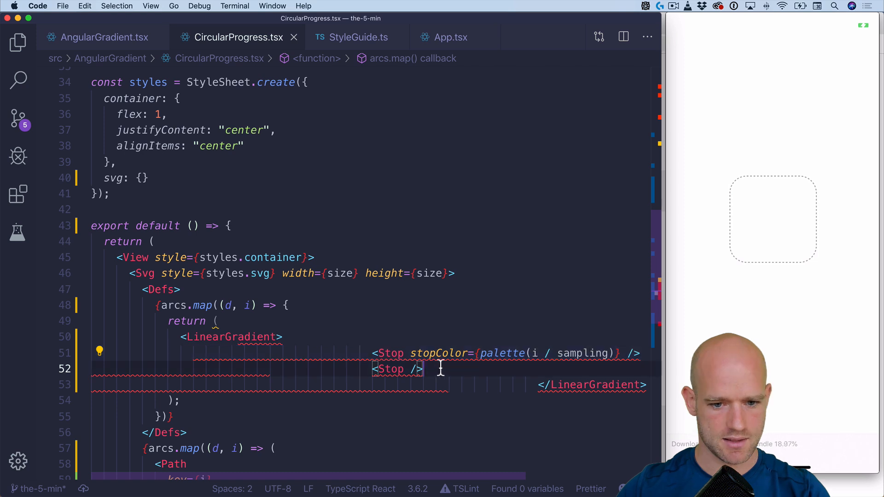
{"action": "type", "text": "stopColor={palette(i / sampling)}"}
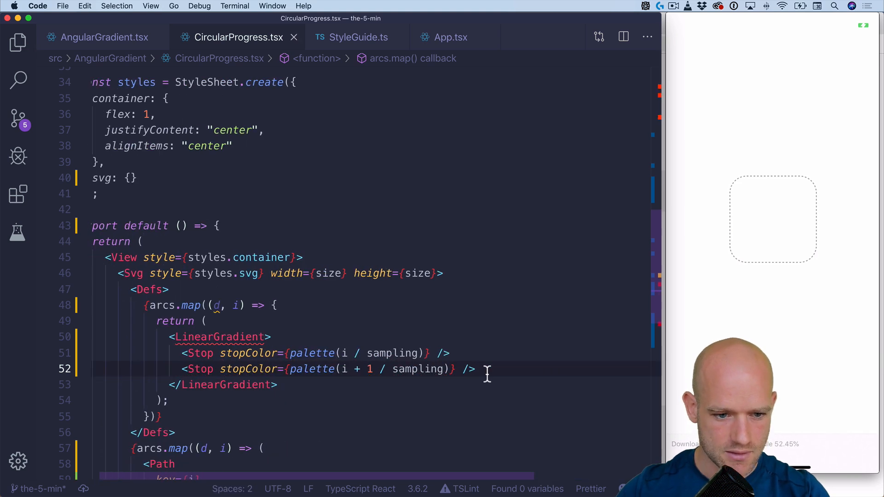
{"action": "type", "text": "i"}
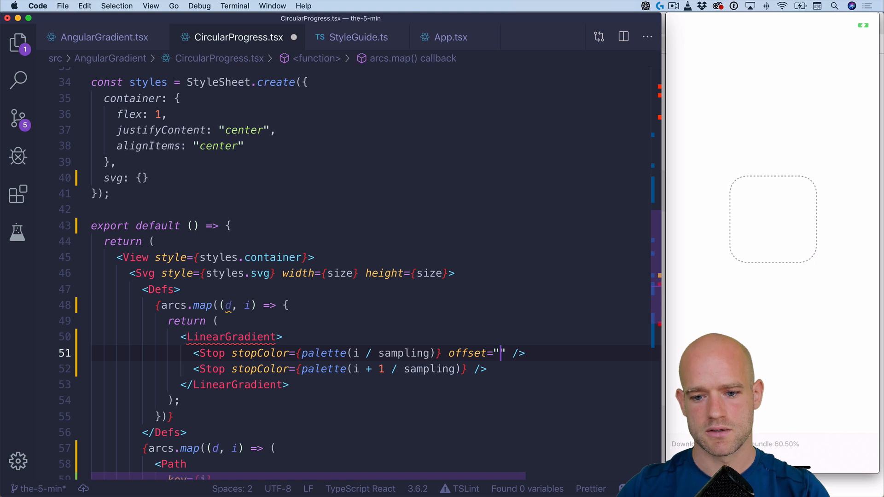
{"action": "type", "text": "0%"}
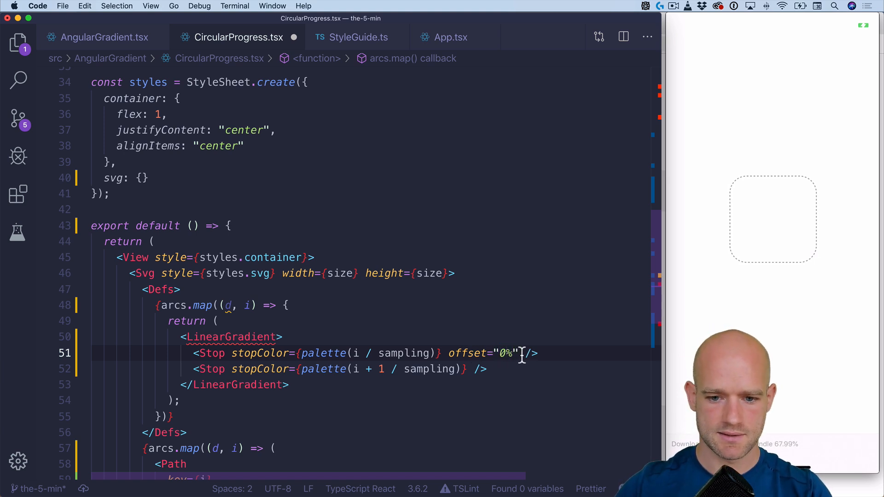
{"action": "type", "text": "offset=\"0%\""}
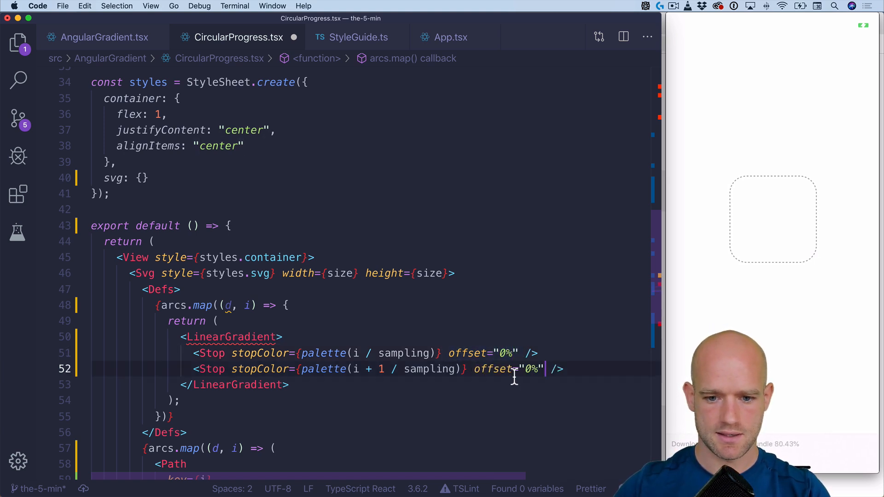
{"action": "type", "text": "100"}
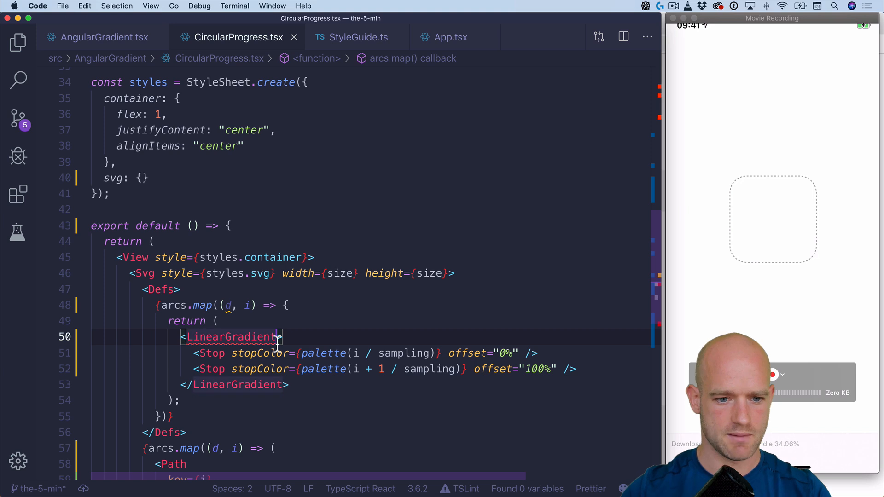
Set key={i} and id={`gradient-${i}`} on each LinearGradient.
{"action": "type", "text": "key={}"}
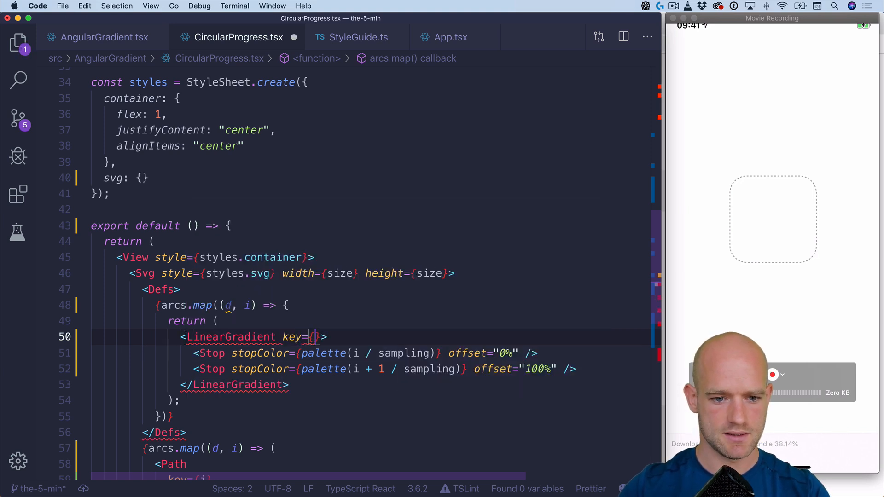
{"action": "type", "text": "i"}
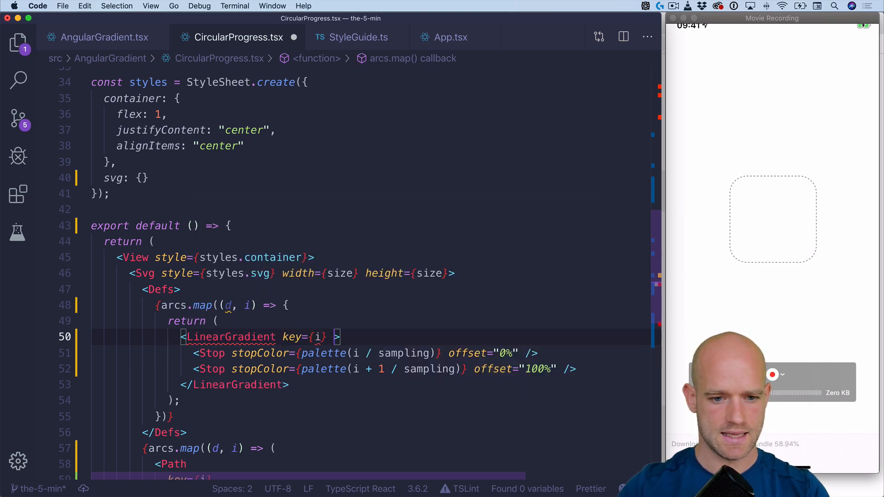
{"action": "type", "text": "id=\"\""}
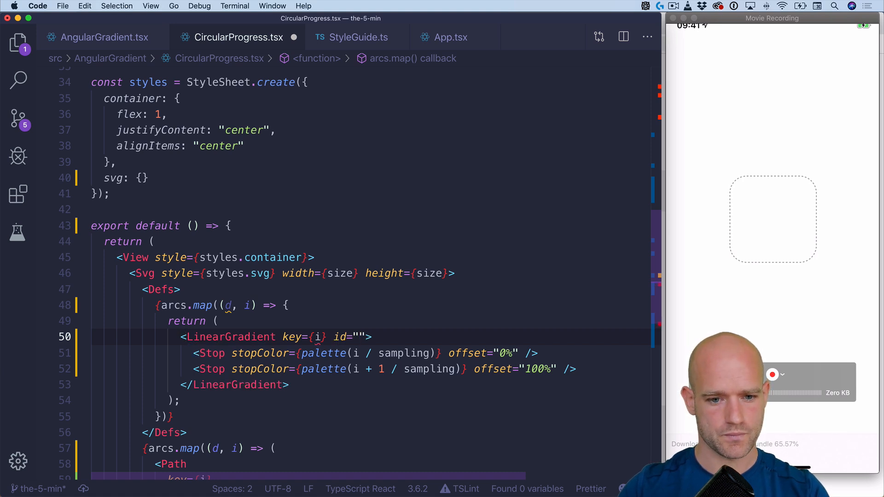
{"action": "type", "text": "{`"}
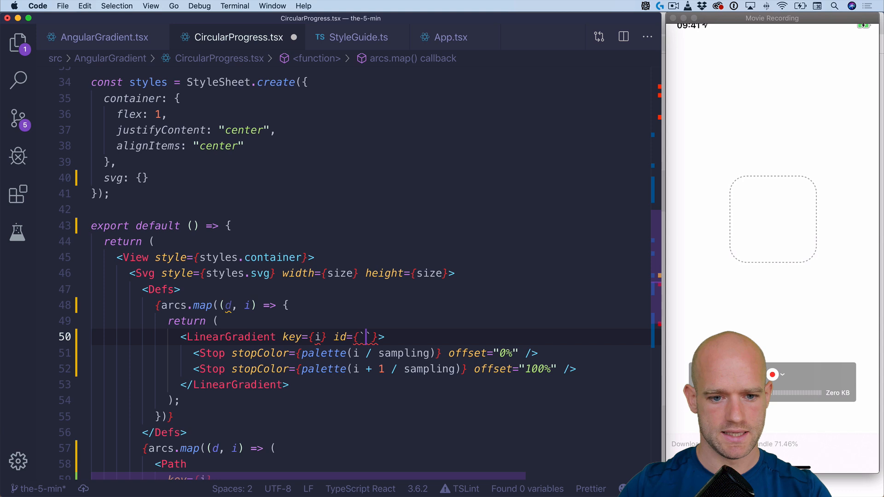
{"action": "type", "text": "`gradient-"}
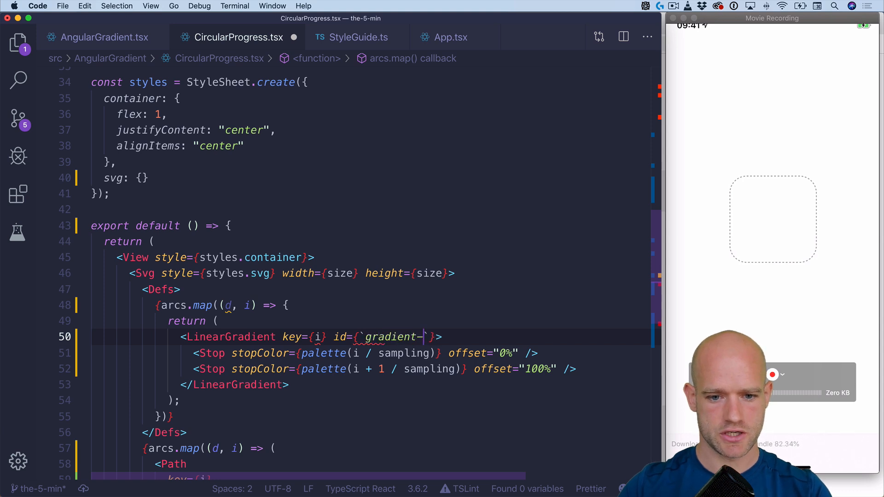
{"action": "type", "text": "${i}"}
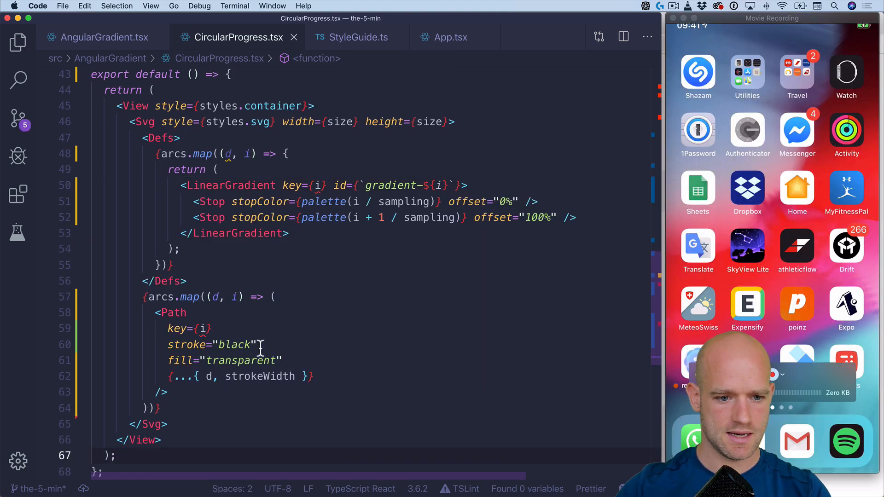
Replace the Path's black stroke with stroke={`url(#gradient-${i})`}.
{"action": "type", "text": "url"}
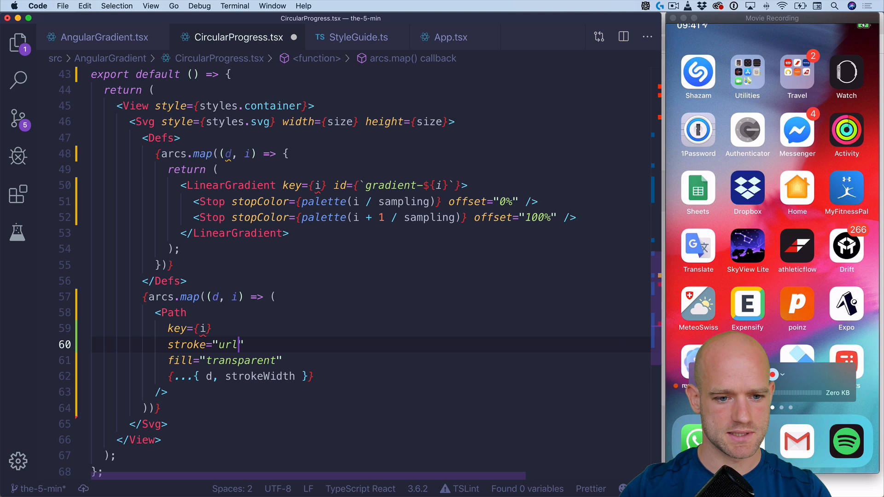
{"action": "key", "text": "Backspace"}
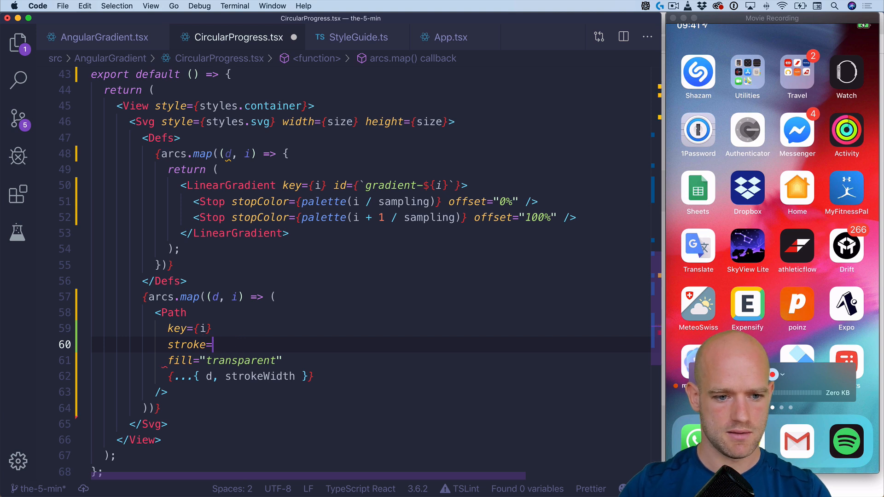
{"action": "type", "text": "`ur`}"}
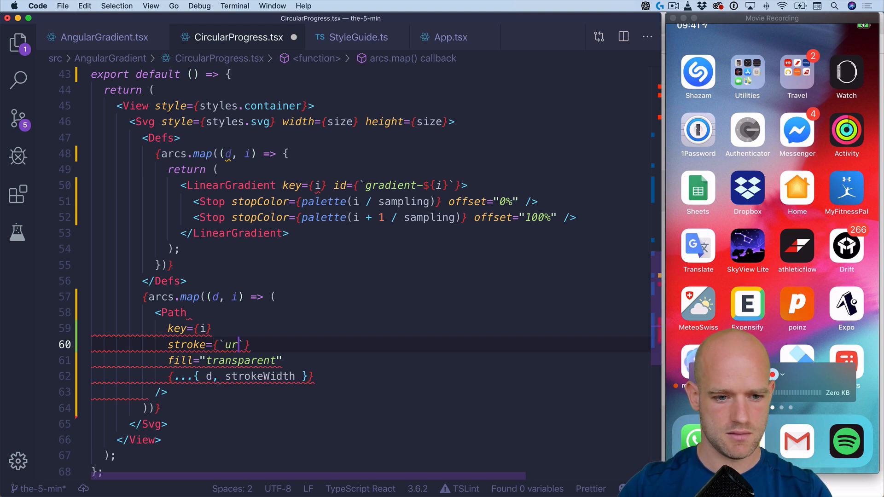
{"action": "type", "text": "l(#gradient-${i"}
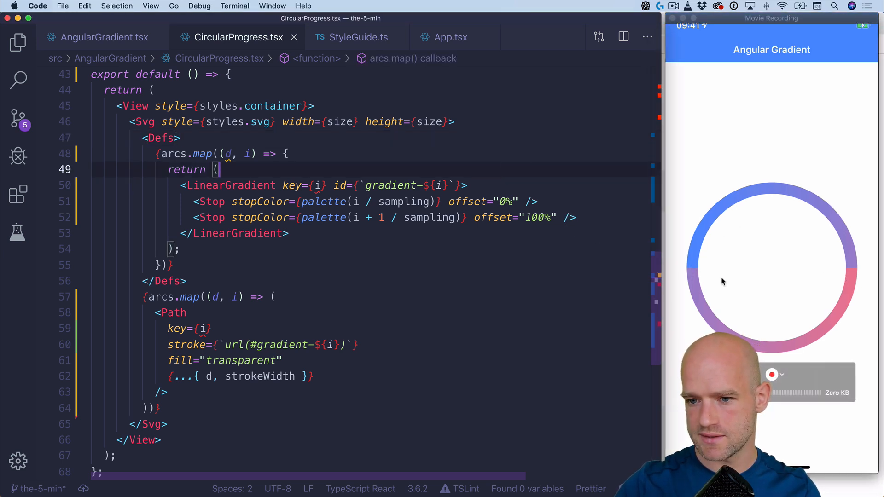
{"action": "mouse_move", "coordinate": [786, 273]}
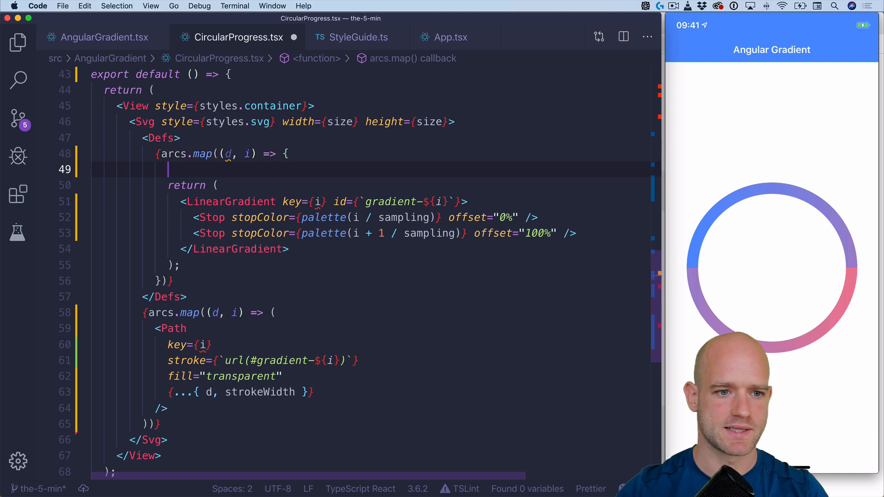
Declare const reverse = i / sampling >= 0.5; to flag arcs past the ring's halfway point.
{"action": "type", "text": "const re"}
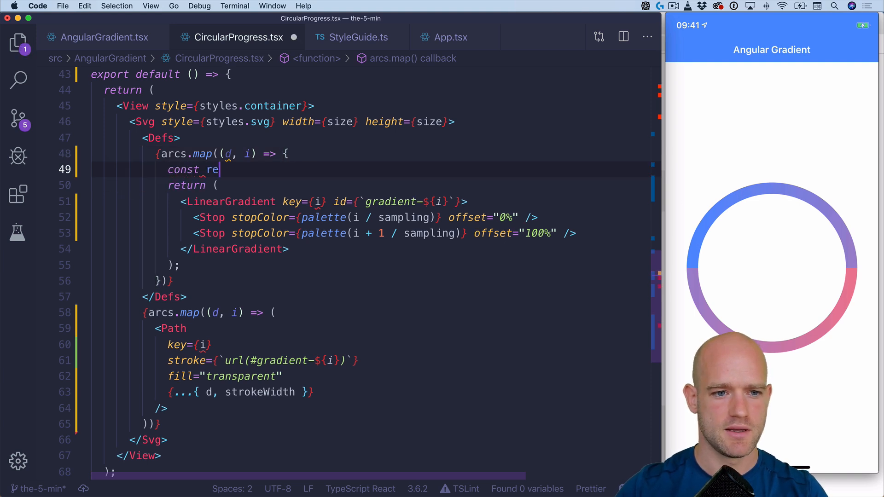
{"action": "type", "text": "vers"}
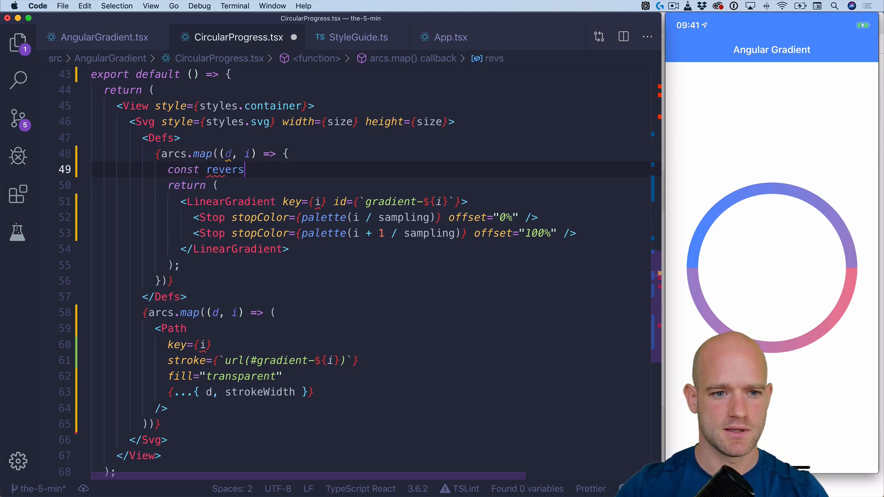
{"action": "type", "text": "e = i"}
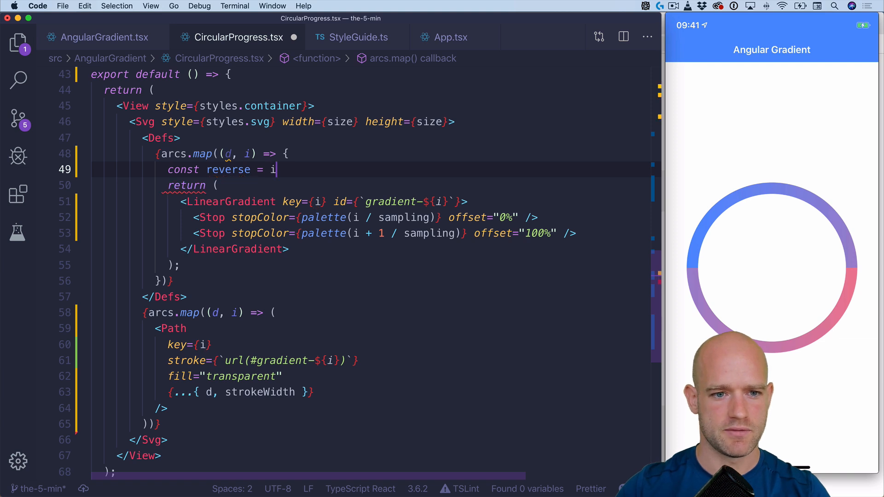
{"action": "type", "text": "/ s"}
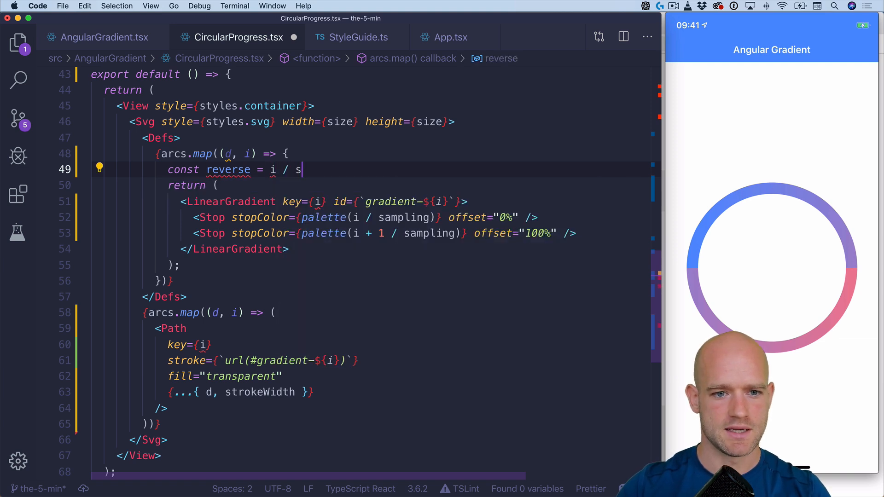
{"action": "type", "text": "ampling ="}
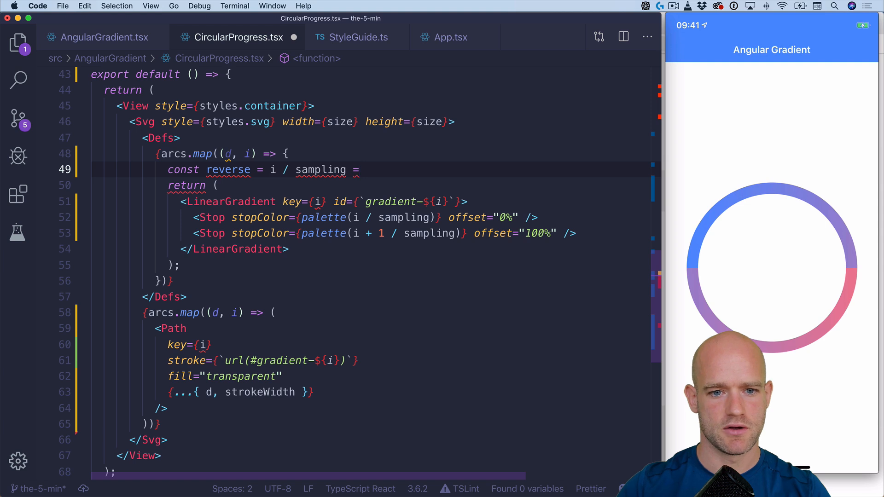
{"action": "type", "text": ">="}
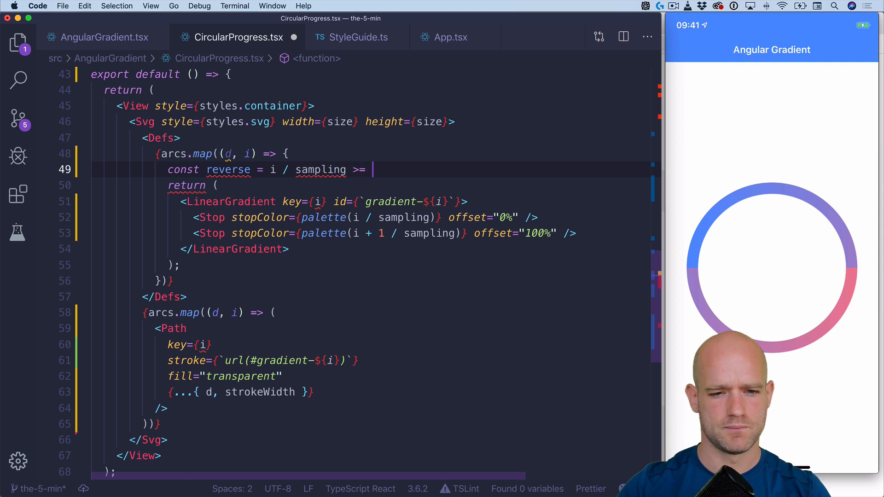
{"action": "type", "text": "0.5;"}
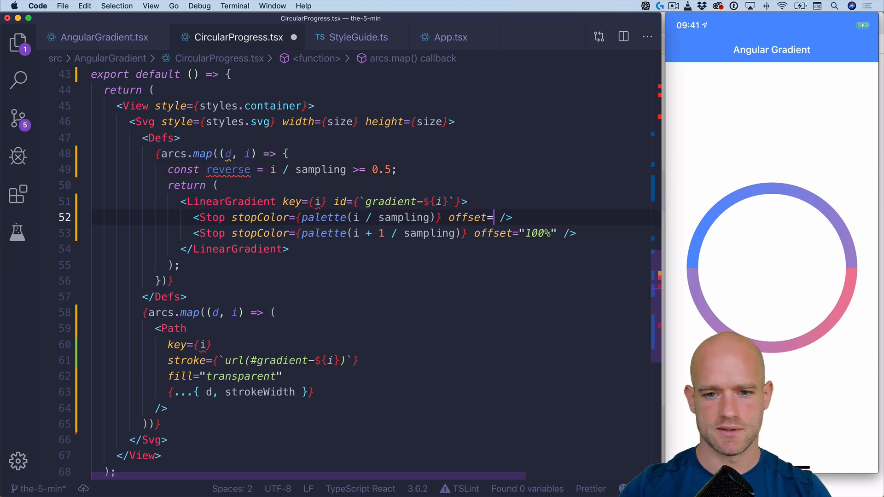
Make each Stop offset a reverse ternary flipping between 0% and 100%.
{"action": "type", "text": "{reverse ? \"100%\" :"}
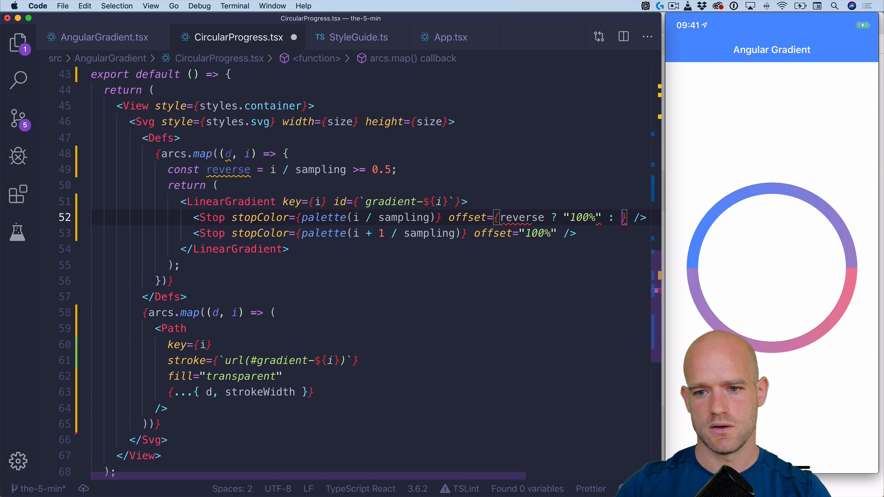
{"action": "type", "text": "0%\""}
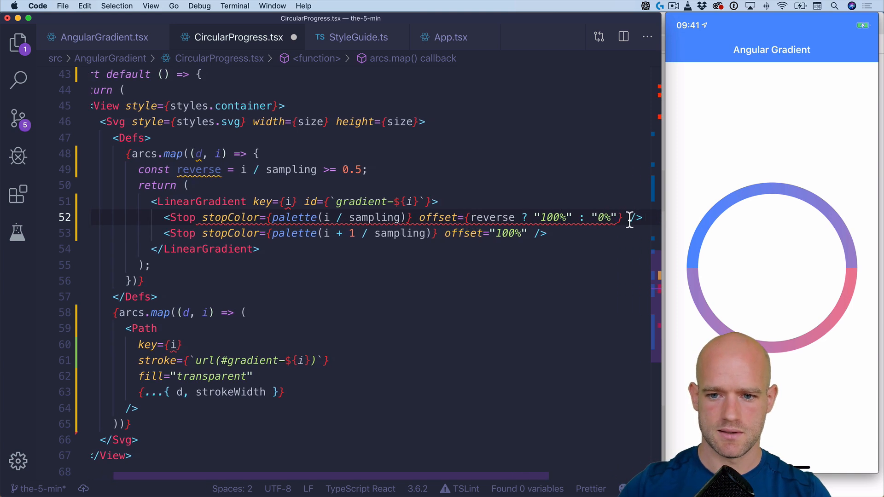
{"action": "left_click_drag", "start_coordinate": [415, 217], "coordinate": [617, 218]}
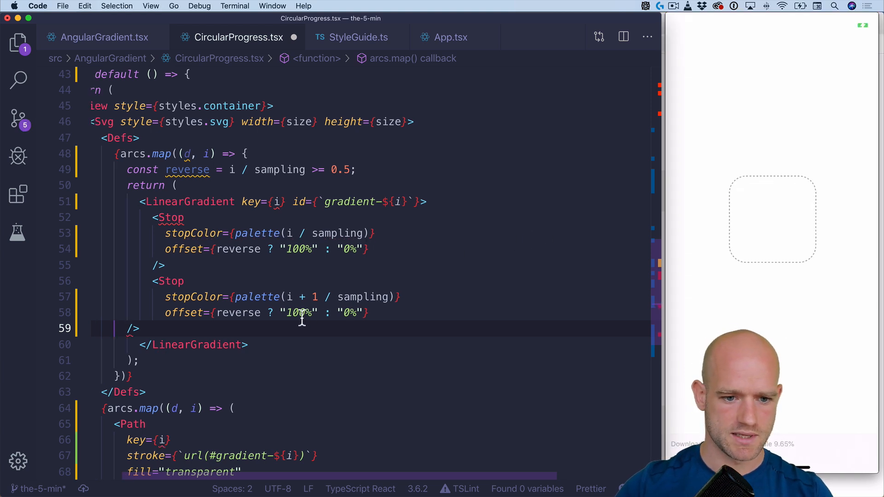
{"action": "type", "text": "0%"}
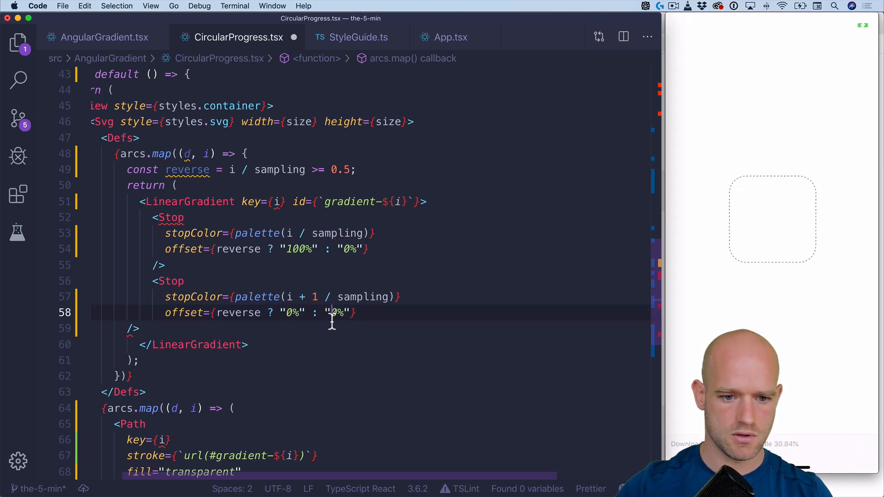
{"action": "type", "text": "100"}
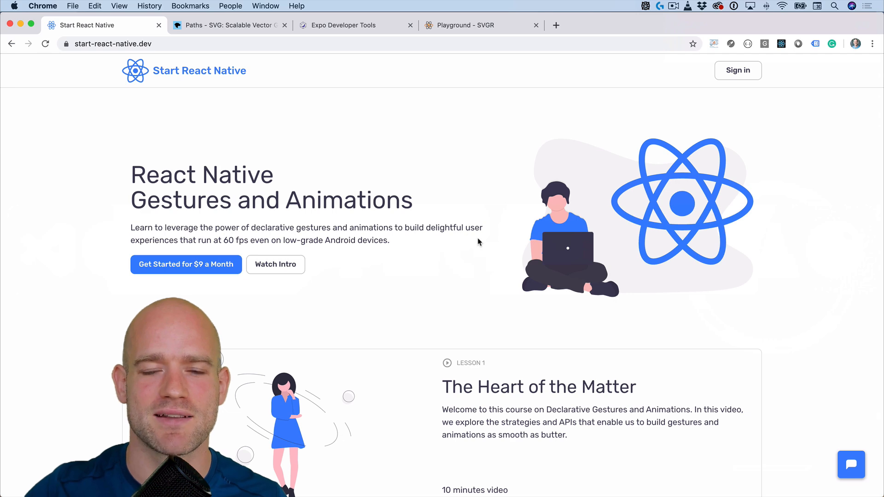
Scroll the Start React Native page down to its lesson list.
{"action": "scroll", "scroll_direction": "down", "scroll_amount": 3}
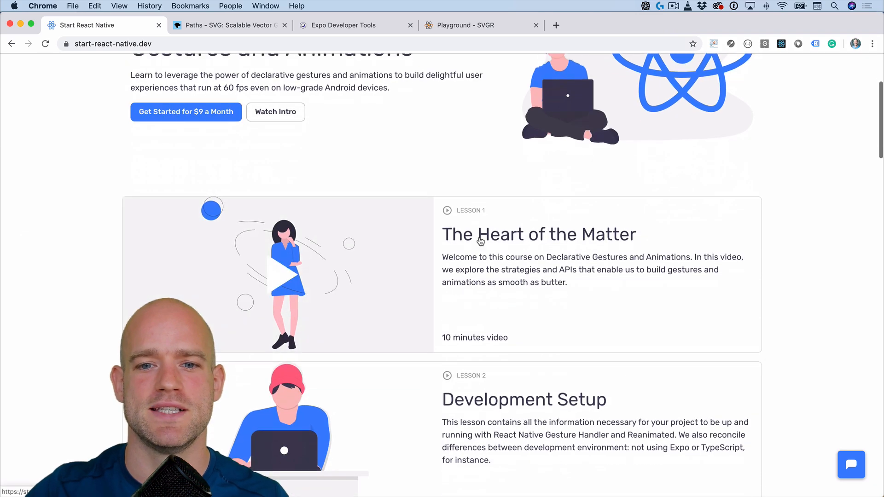